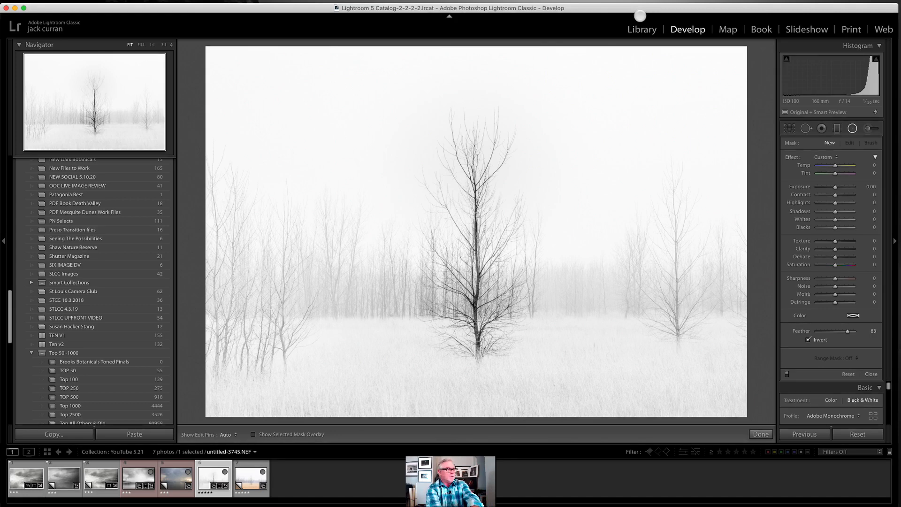
- Select the storm seascape, misty mountain and winter tree photos and view them side by side
left_click(138, 476)
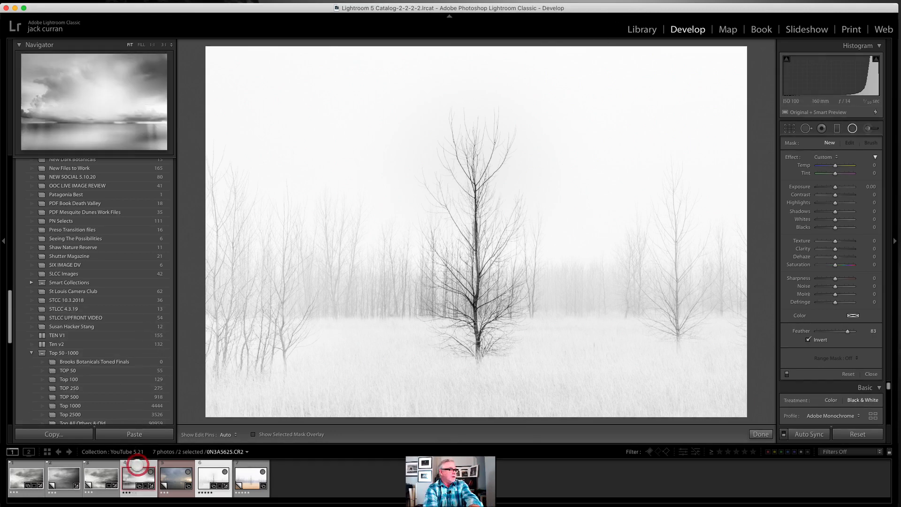
left_click(25, 477)
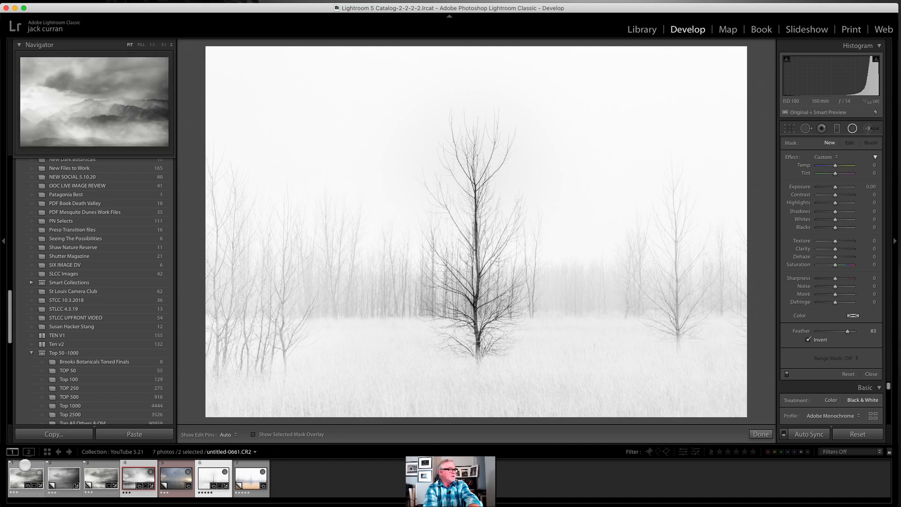
left_click(25, 477)
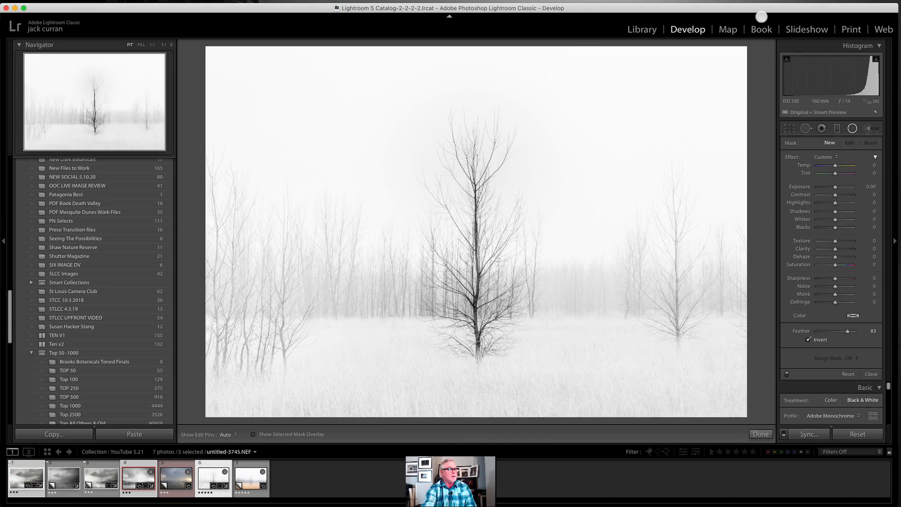
left_click(642, 29)
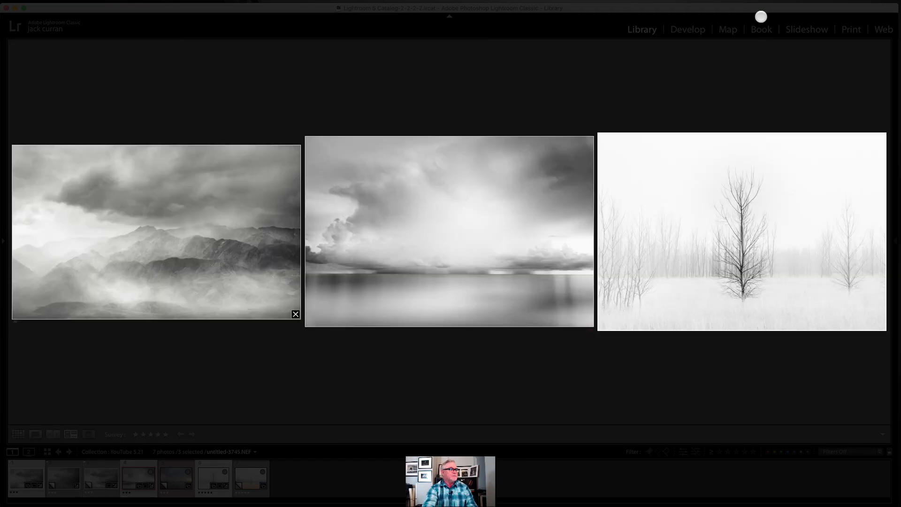
mouse_move(234, 248)
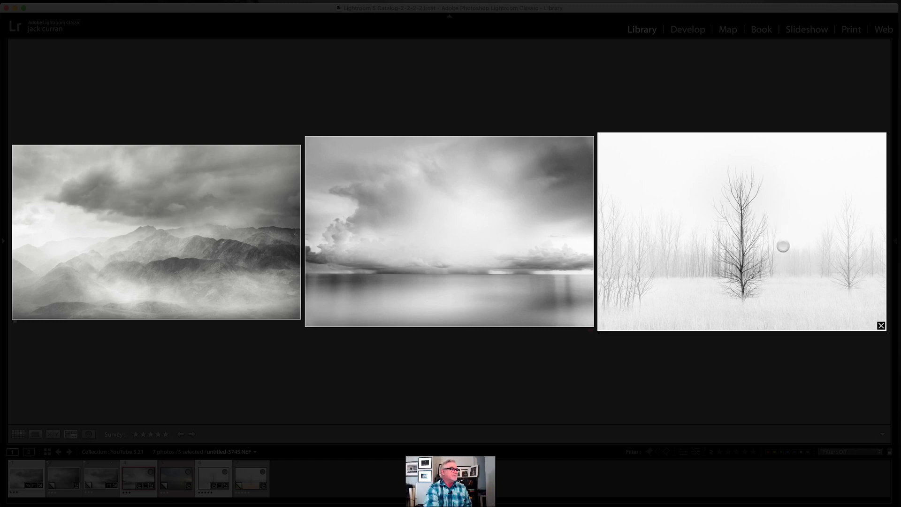
mouse_move(128, 274)
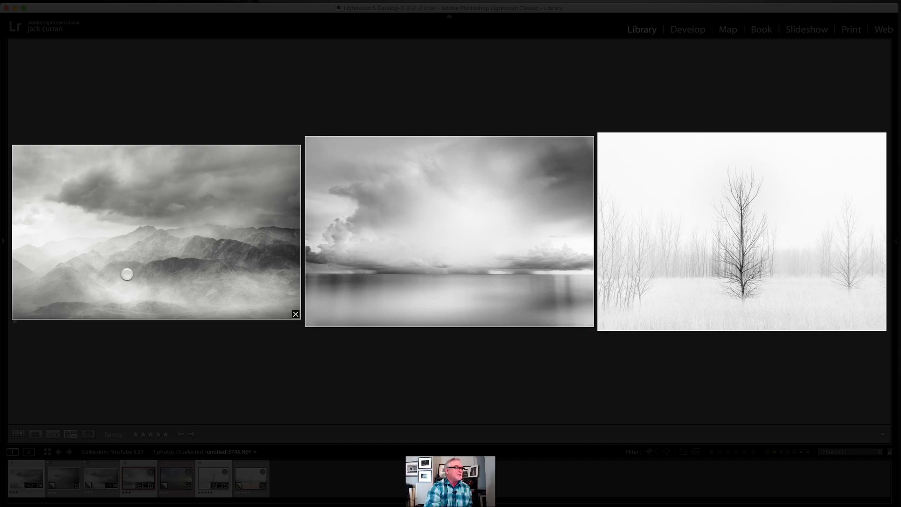
mouse_move(583, 265)
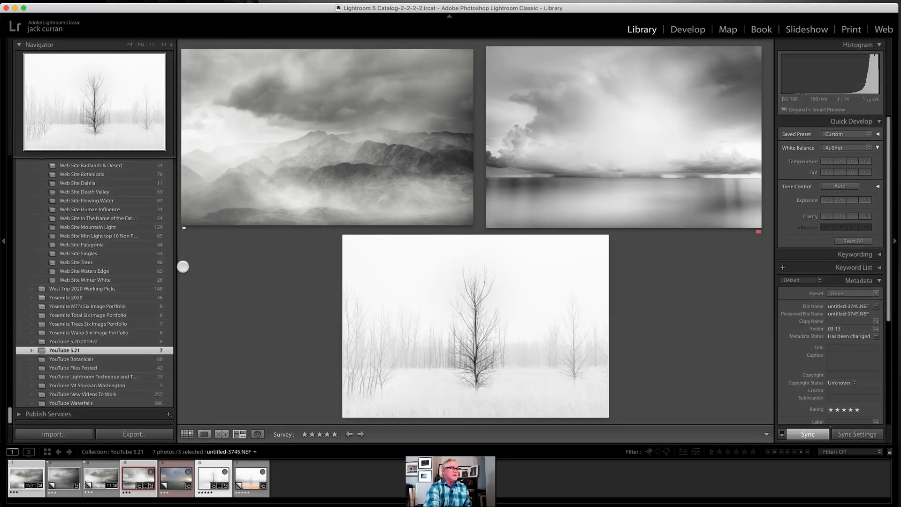
- Open the colour Copy 1 storm seascape alone in the Develop module
left_click(176, 476)
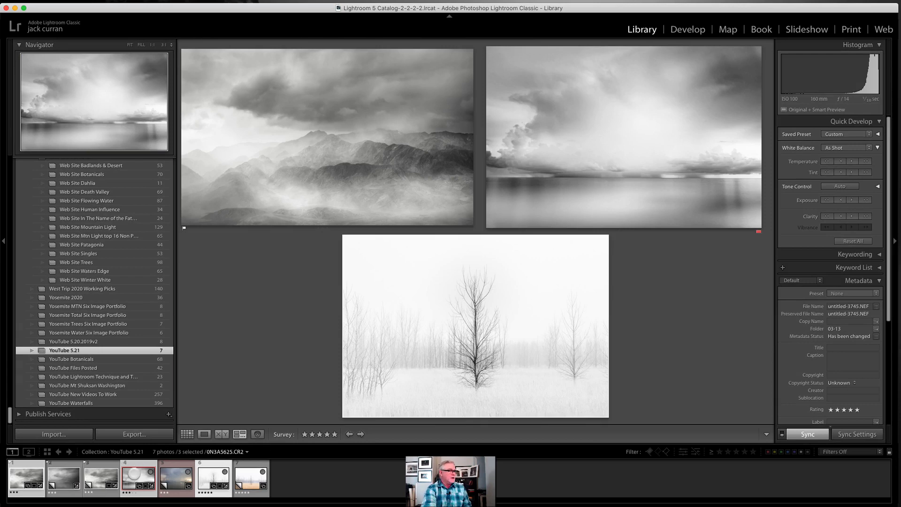
left_click(175, 477)
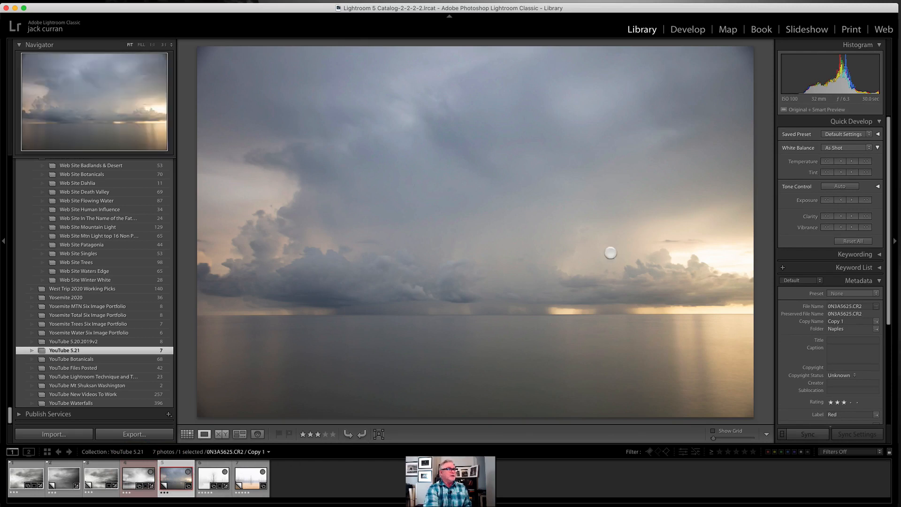
mouse_move(645, 31)
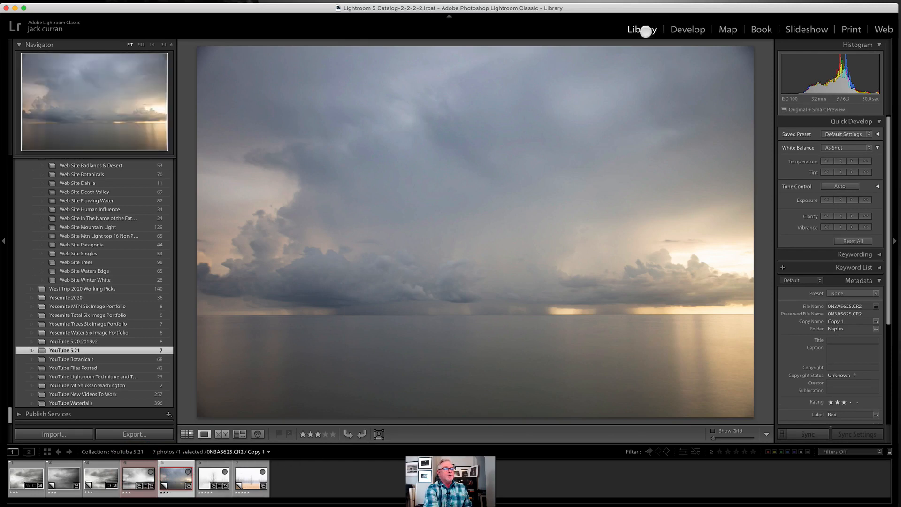
mouse_move(693, 29)
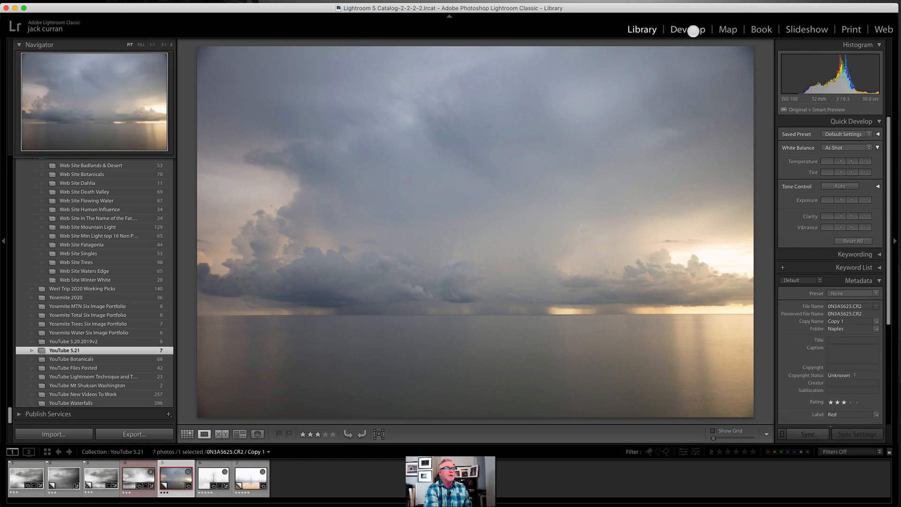
left_click(687, 29)
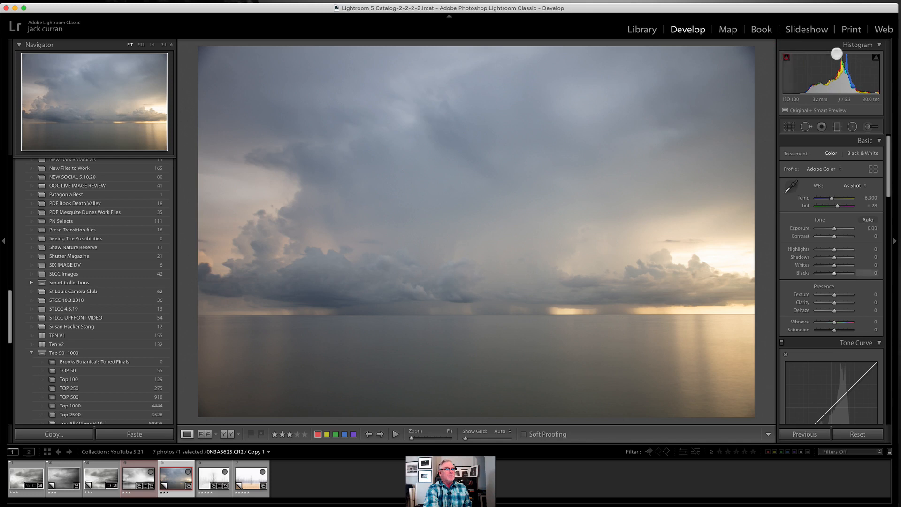
mouse_move(708, 228)
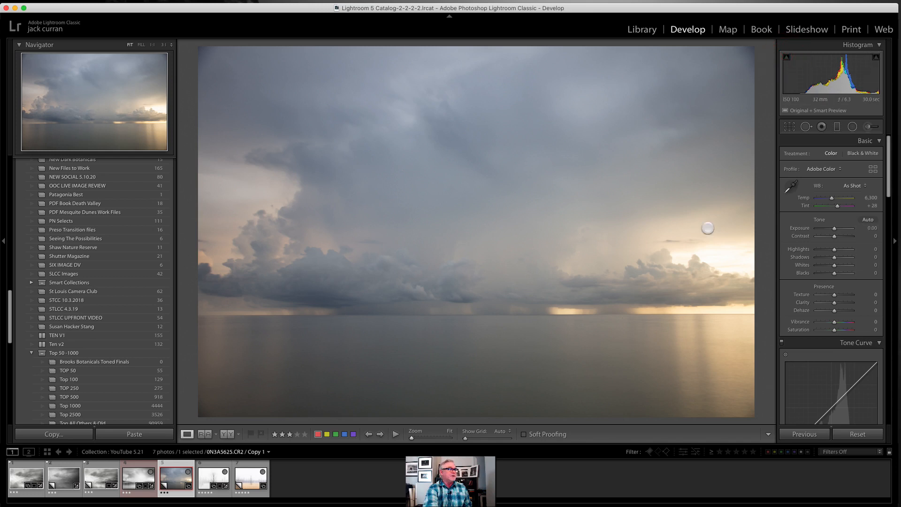
mouse_move(743, 368)
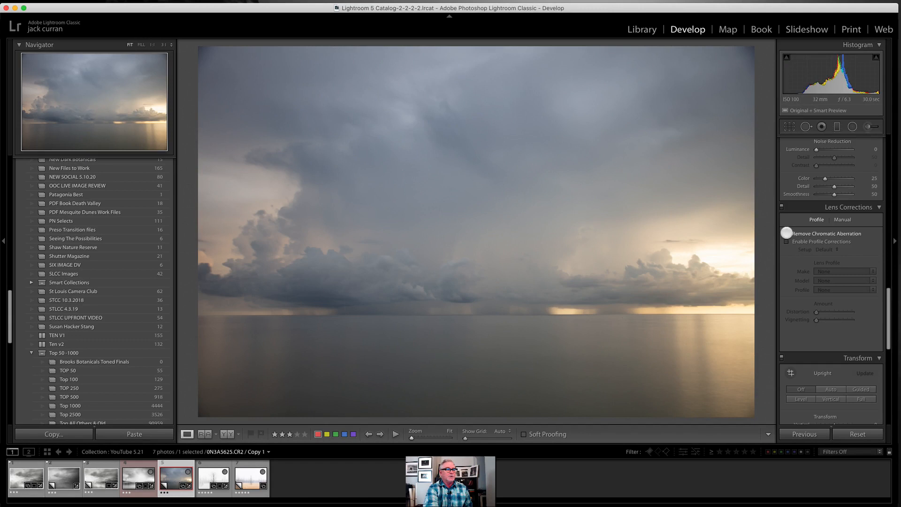
- Enable Remove Chromatic Aberration in Lens Corrections for the colour seascape
left_click(787, 241)
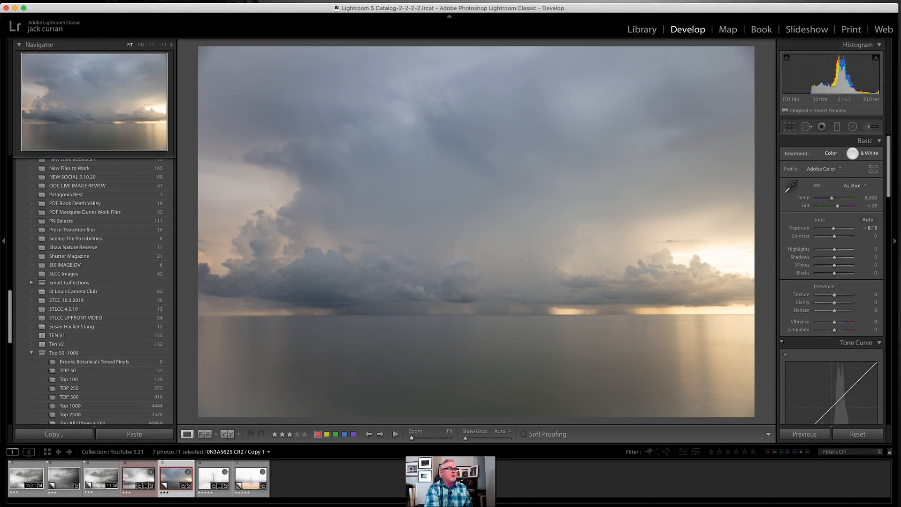
- Switch the seascape's treatment to Black & White
left_click(862, 154)
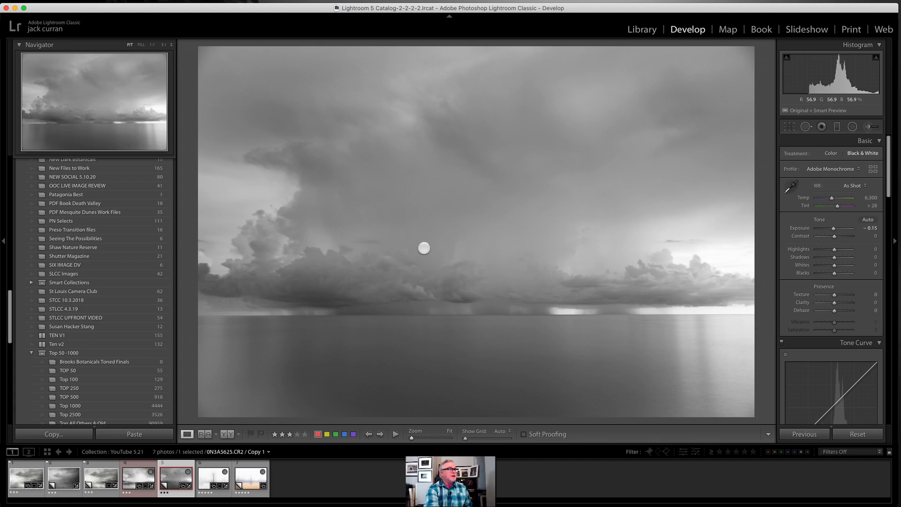
mouse_move(563, 227)
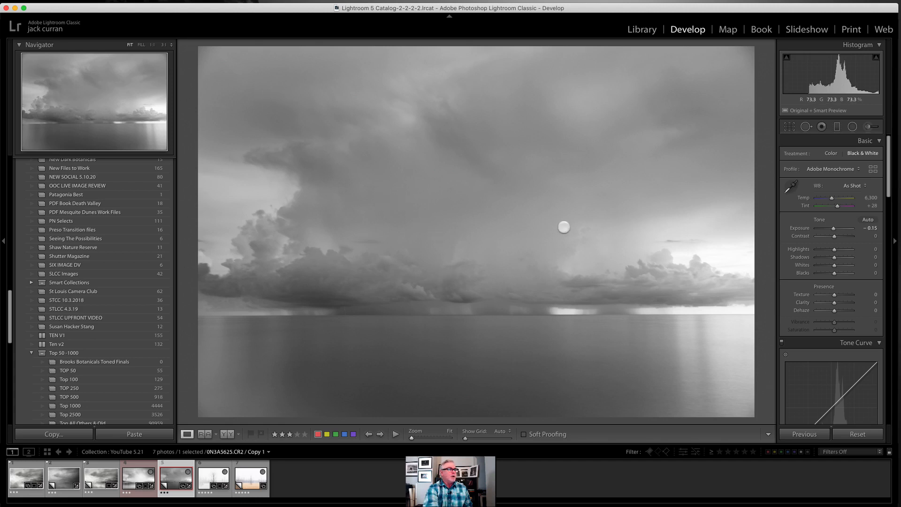
mouse_move(399, 267)
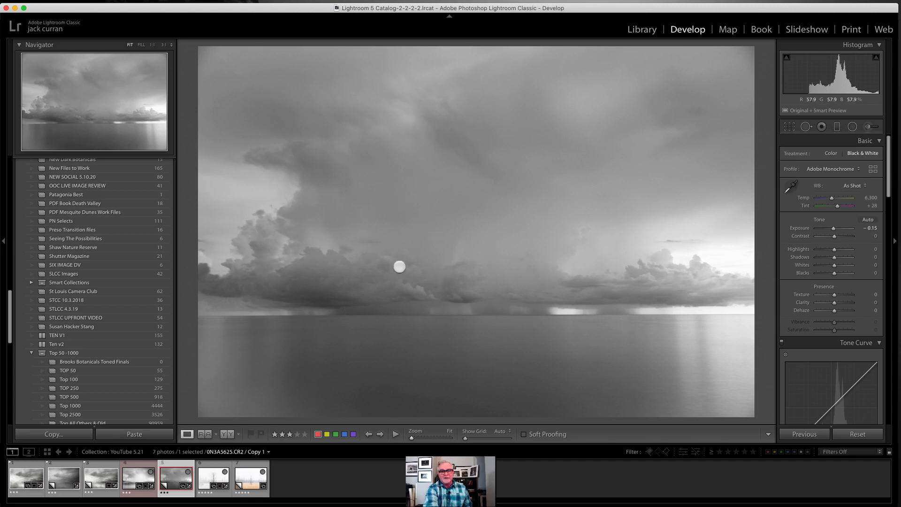
mouse_move(523, 204)
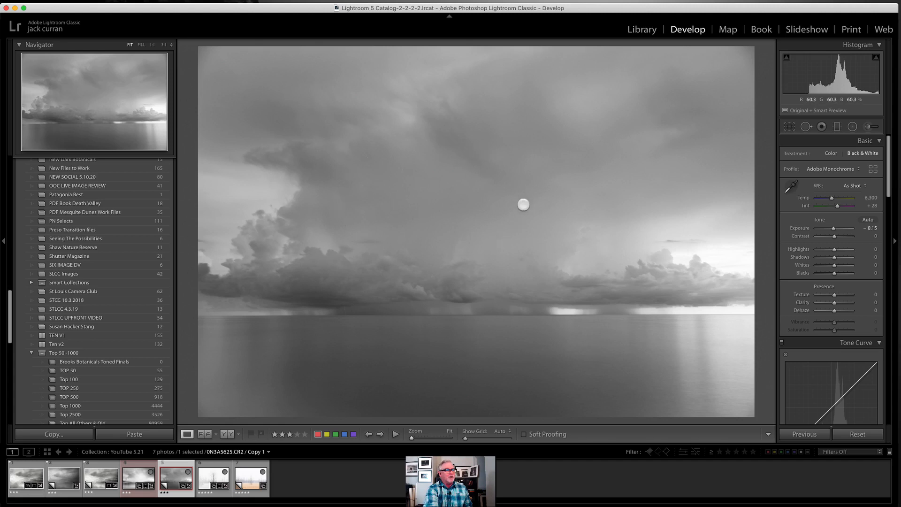
mouse_move(367, 303)
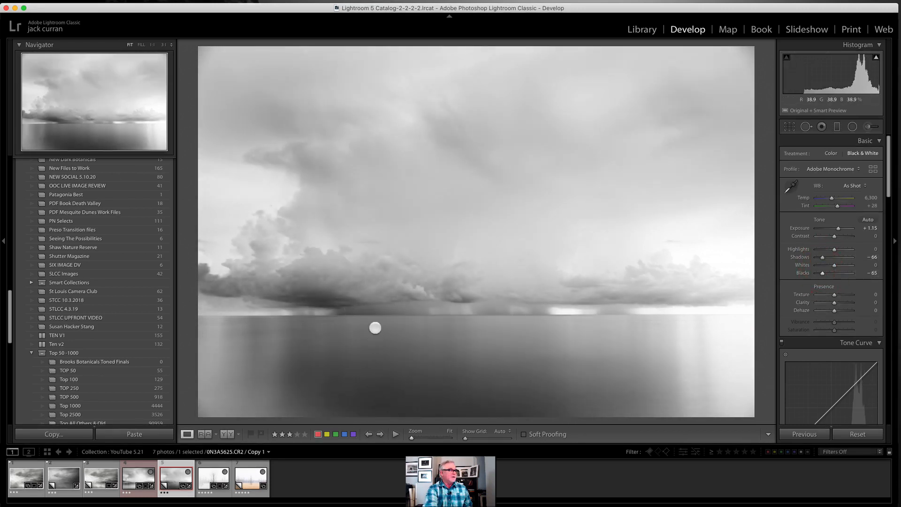
mouse_move(308, 291)
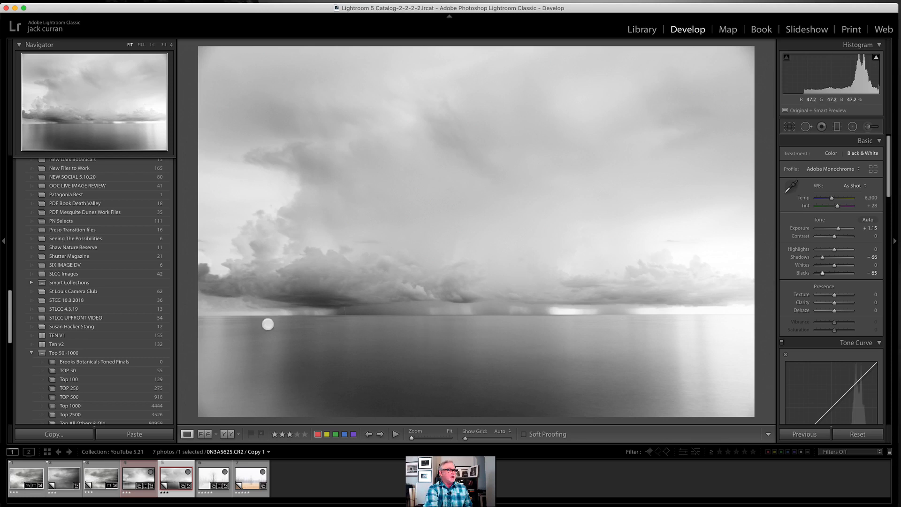
mouse_move(469, 310)
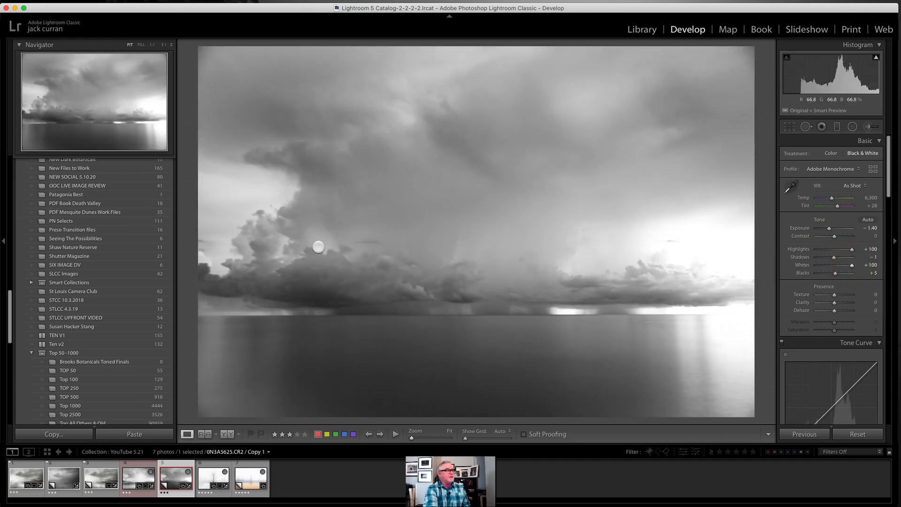
mouse_move(278, 153)
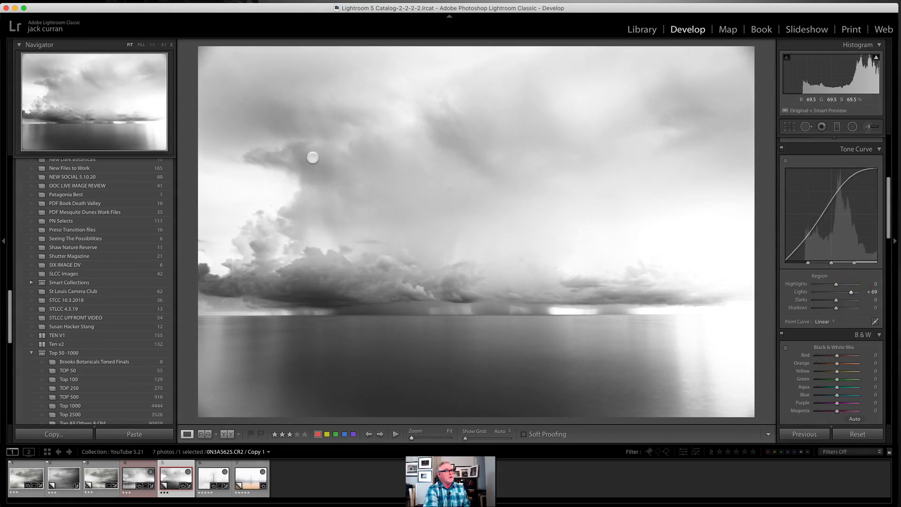
mouse_move(476, 251)
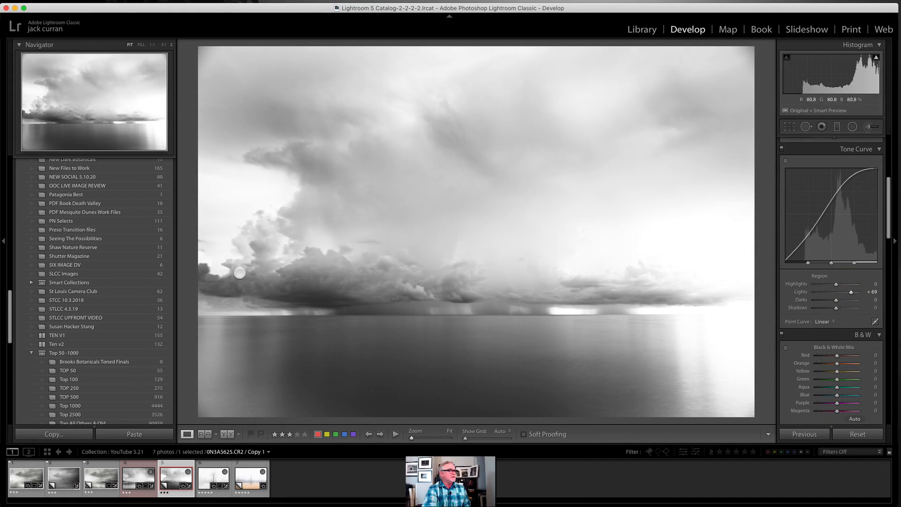
mouse_move(279, 276)
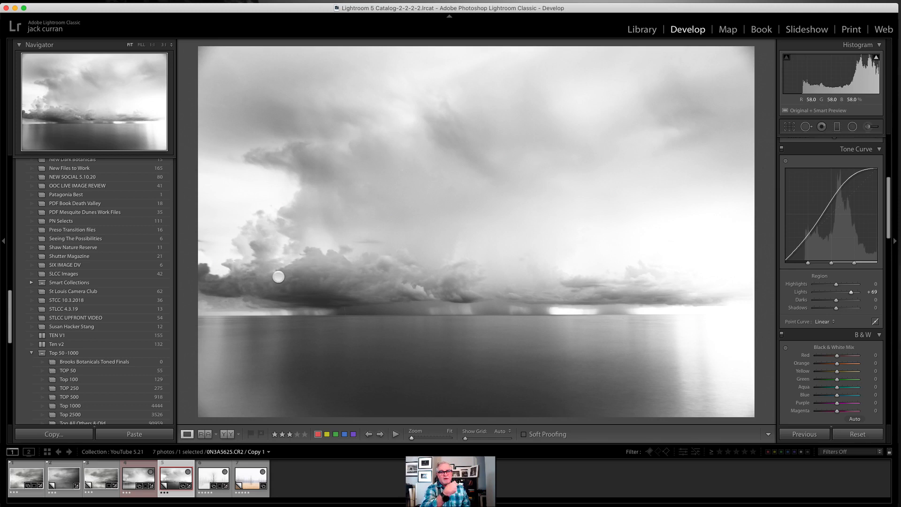
- Reset all of the seascape's adjustments back to the original colour version
left_click(214, 477)
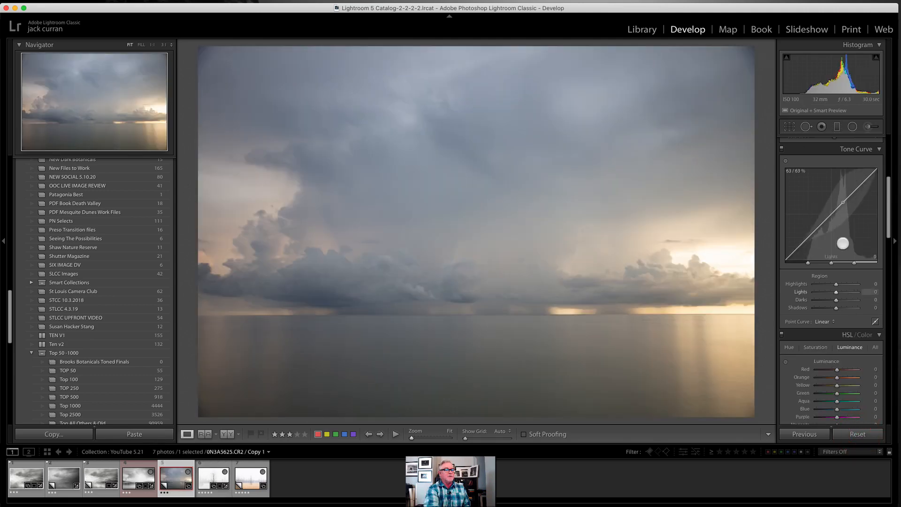
- Turn on the histogram highlight clipping warning in the Basic panel
scroll("down", 3)
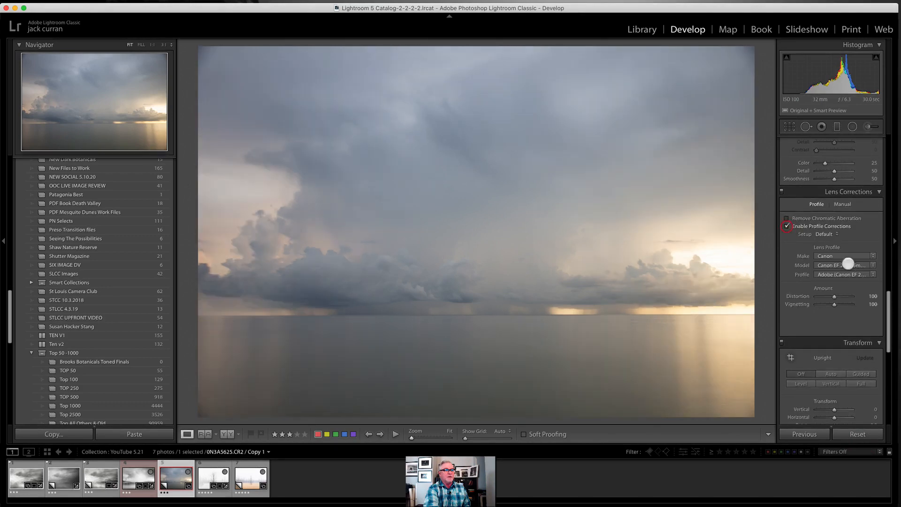
left_click(866, 140)
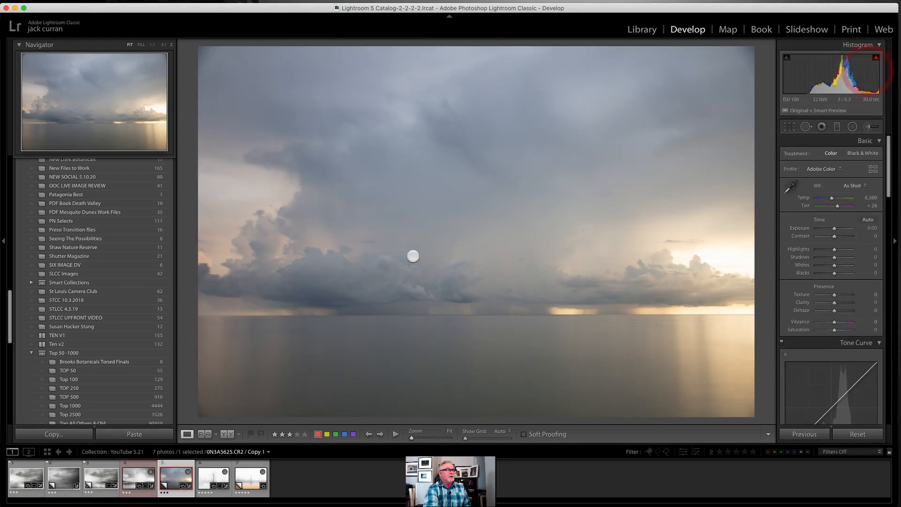
mouse_move(504, 236)
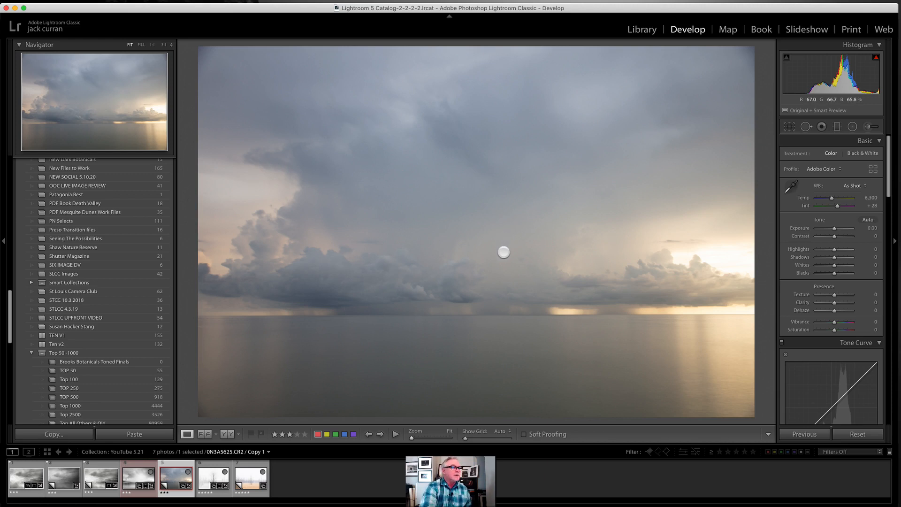
mouse_move(514, 257)
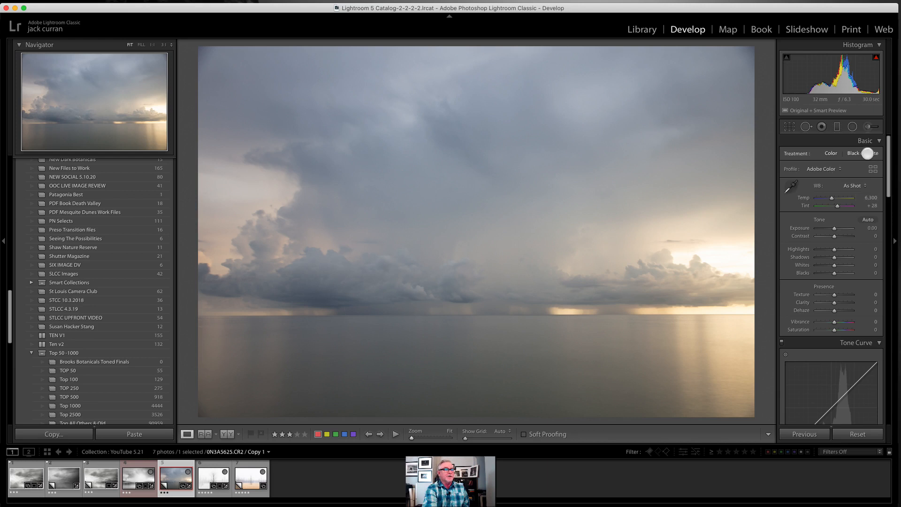
- Switch the seascape to Black & White treatment again
left_click(863, 153)
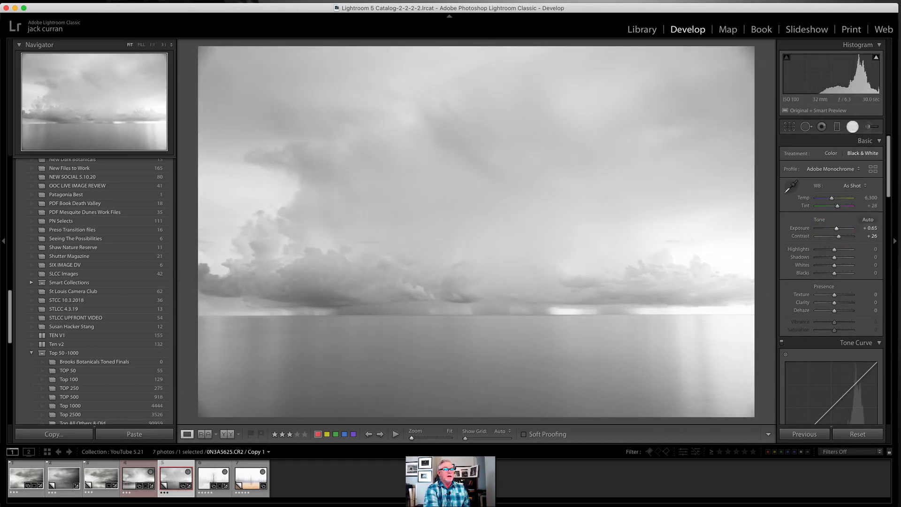
- Add an inverted radial filter with exposure −0.56, shadows −15 and clarity 57
left_click(853, 126)
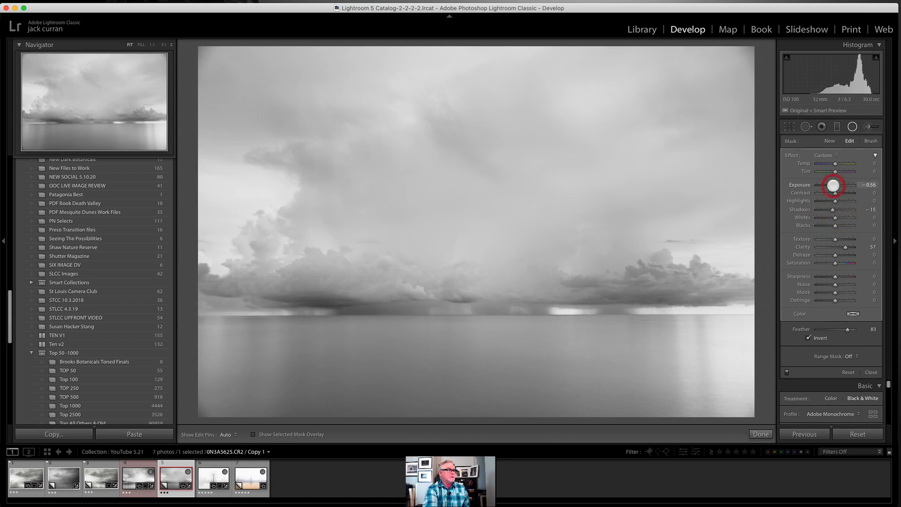
left_click(830, 141)
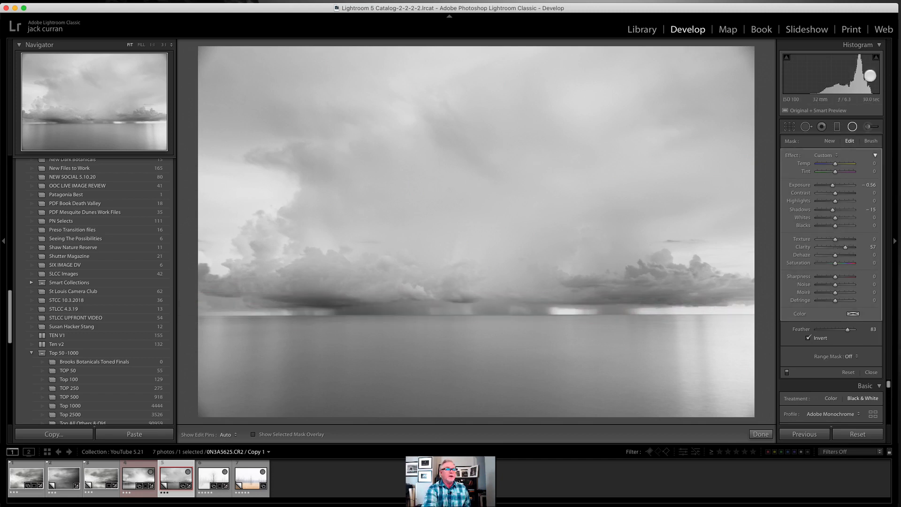
- Restrict the radial mask to luminance range 0–27 and lower its exposure to −1.19
left_click(829, 141)
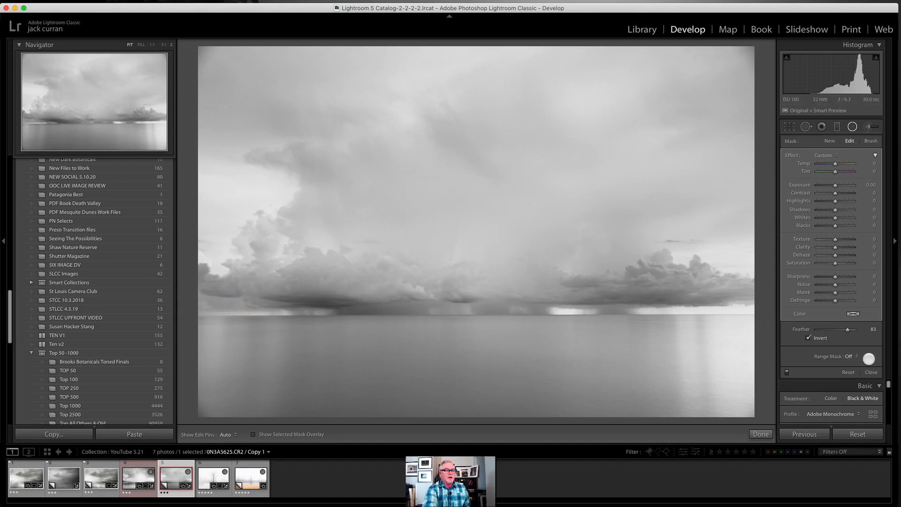
left_click(869, 357)
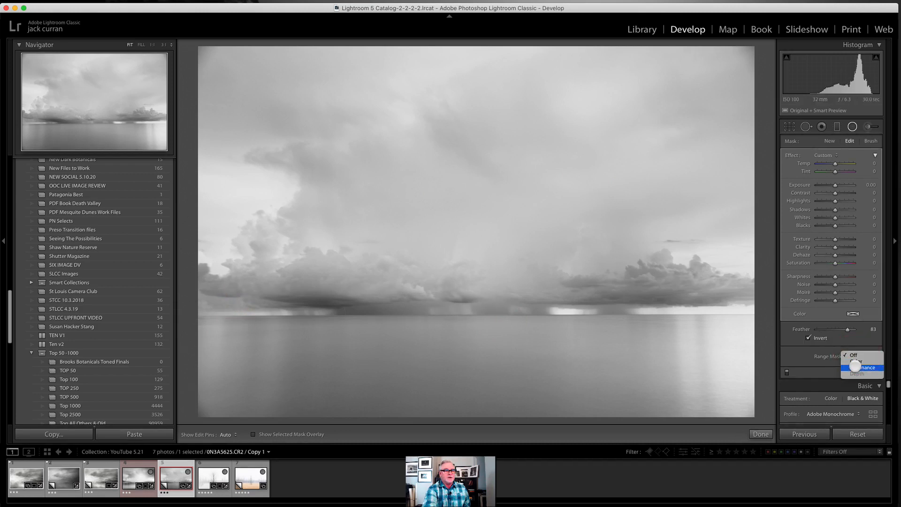
left_click(863, 367)
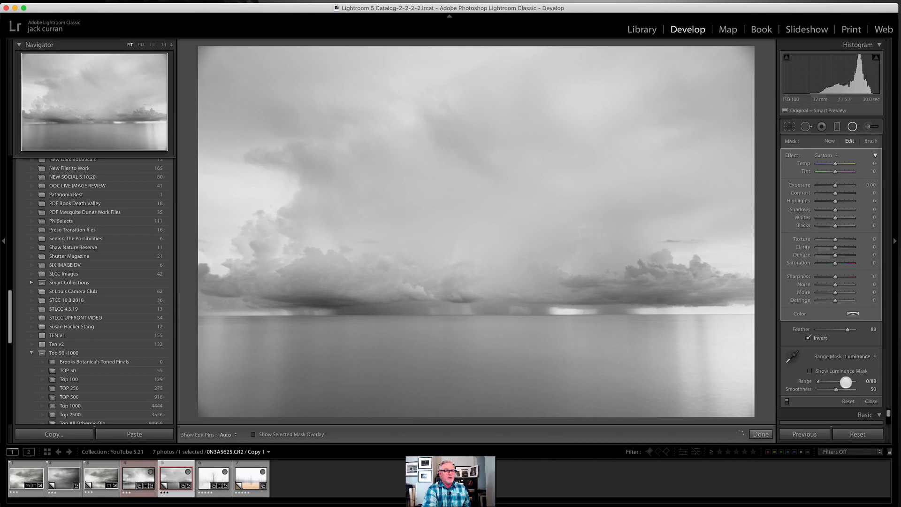
left_click(811, 371)
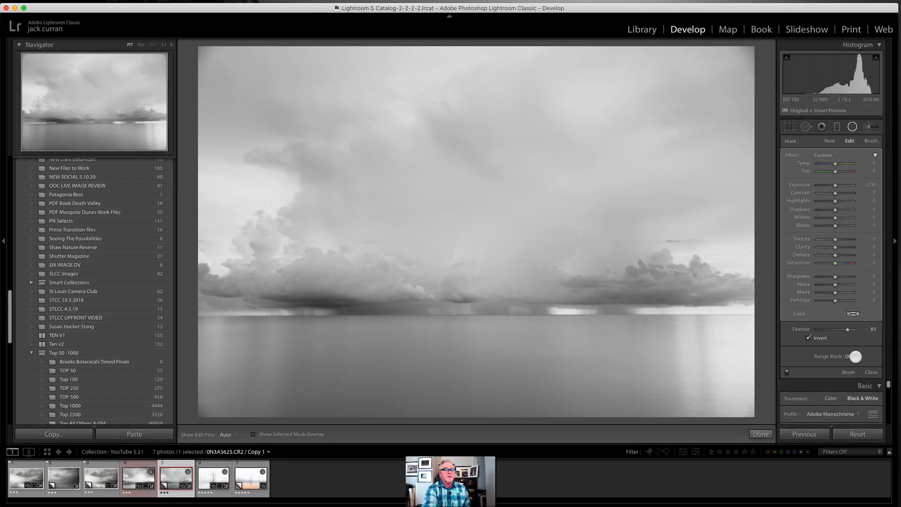
left_click(871, 356)
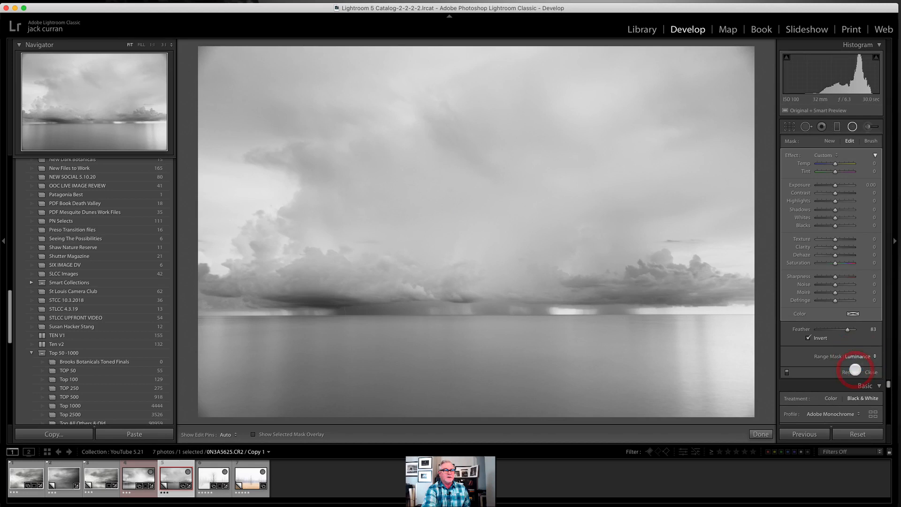
left_click(855, 369)
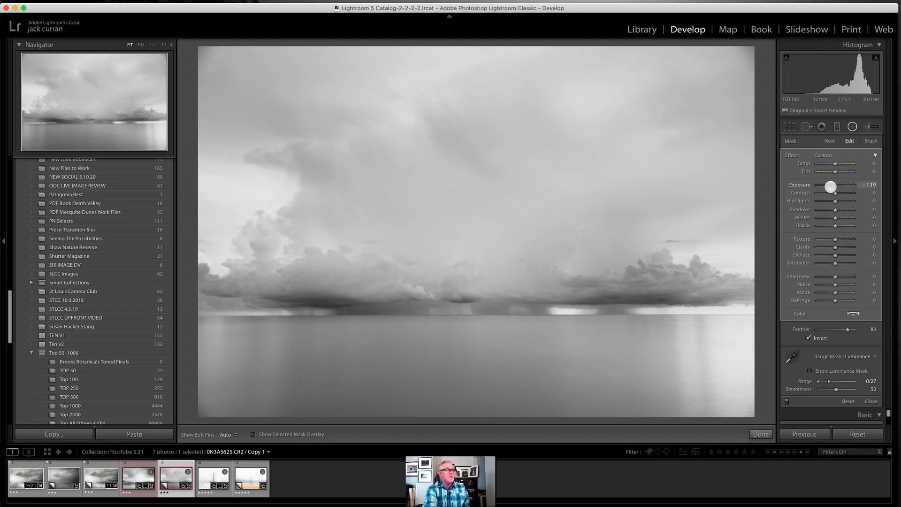
left_click(829, 141)
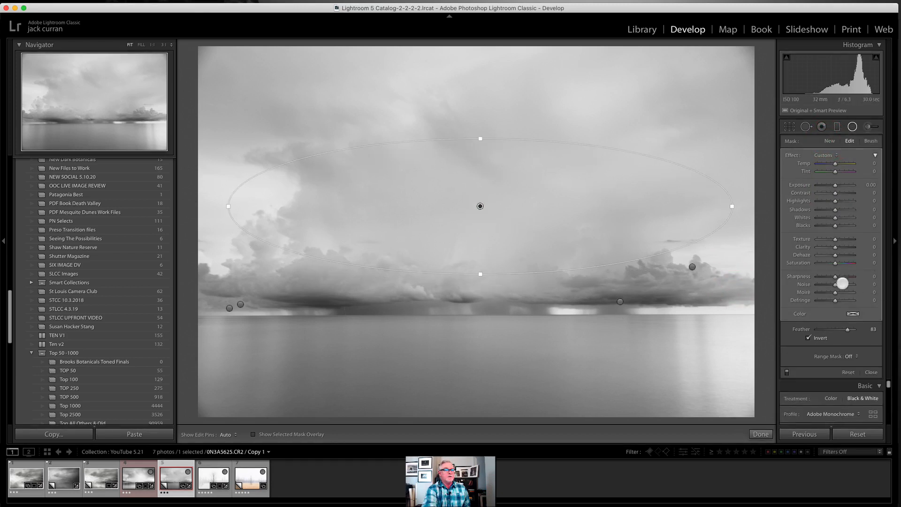
- Keep the new sky radial filter's Range Mask set to Off
left_click(853, 356)
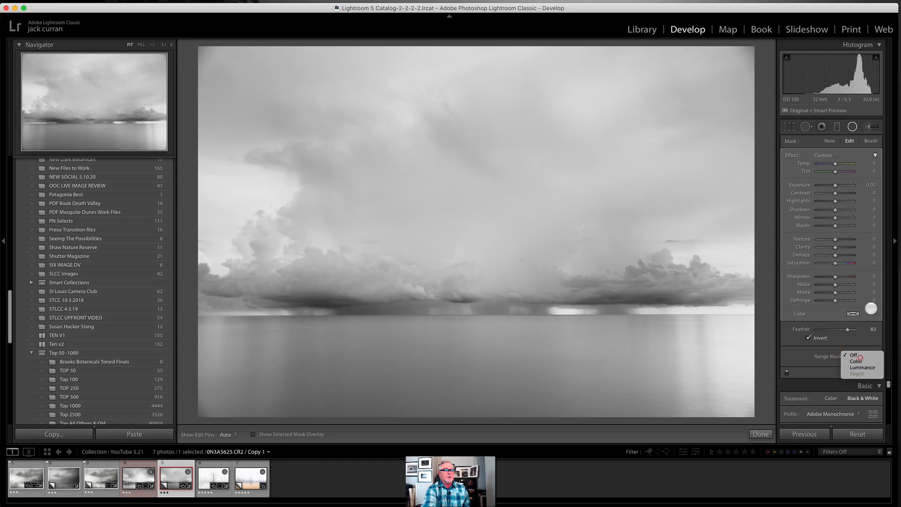
left_click(860, 364)
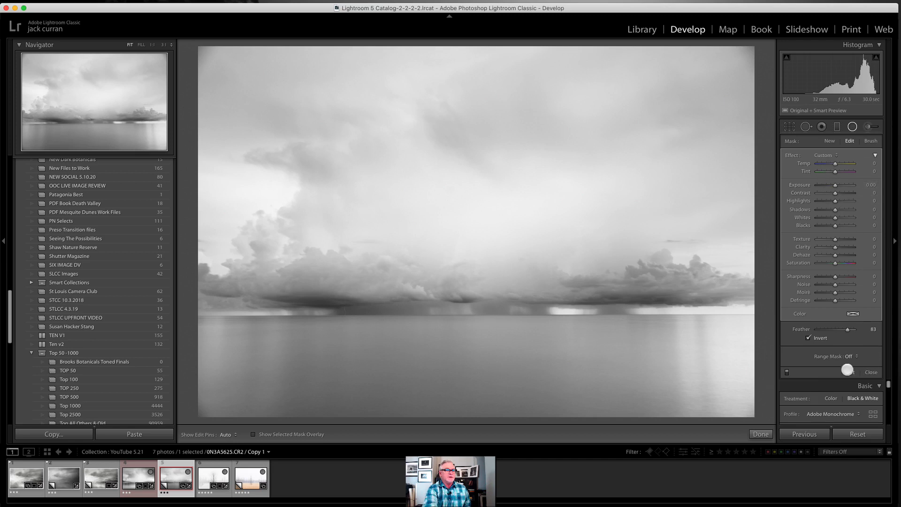
- Limit the water radial filter to Luminance 12/81, check its mask overlay, and set Exposure +3.83, Dehaze -16
left_click(859, 356)
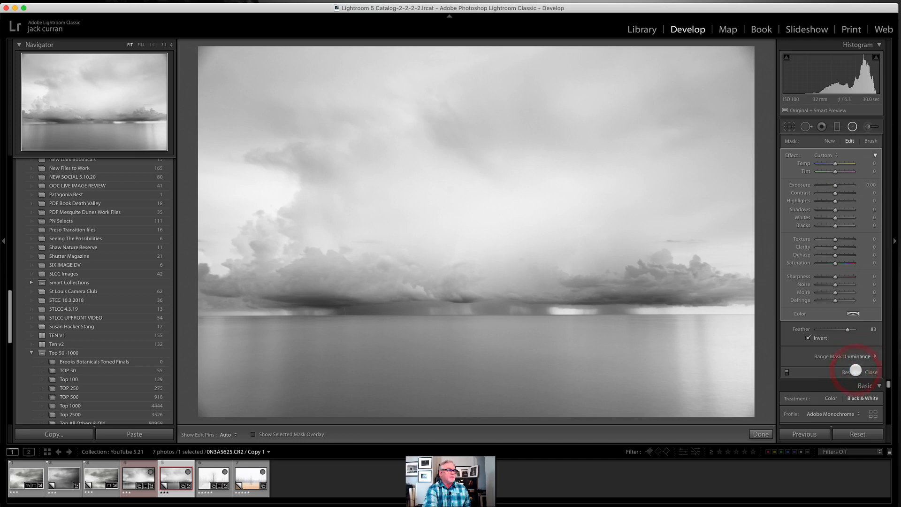
left_click(855, 356)
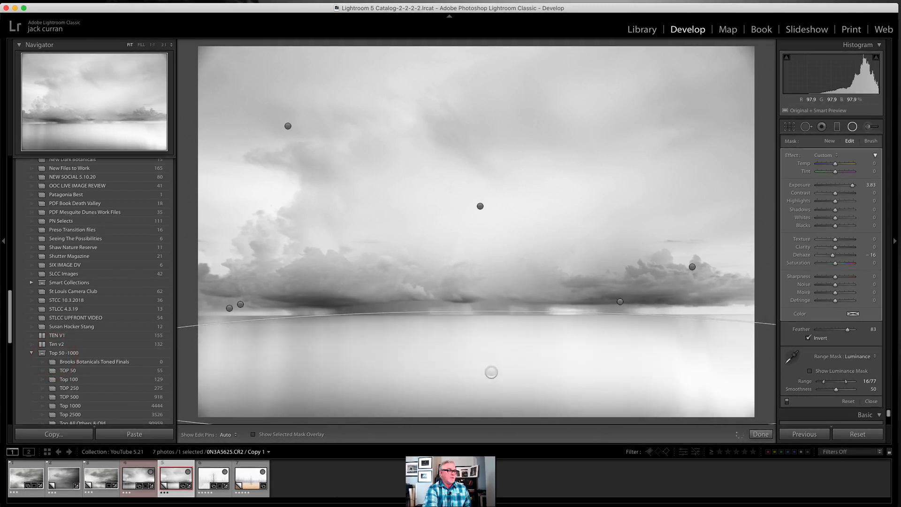
left_click(251, 434)
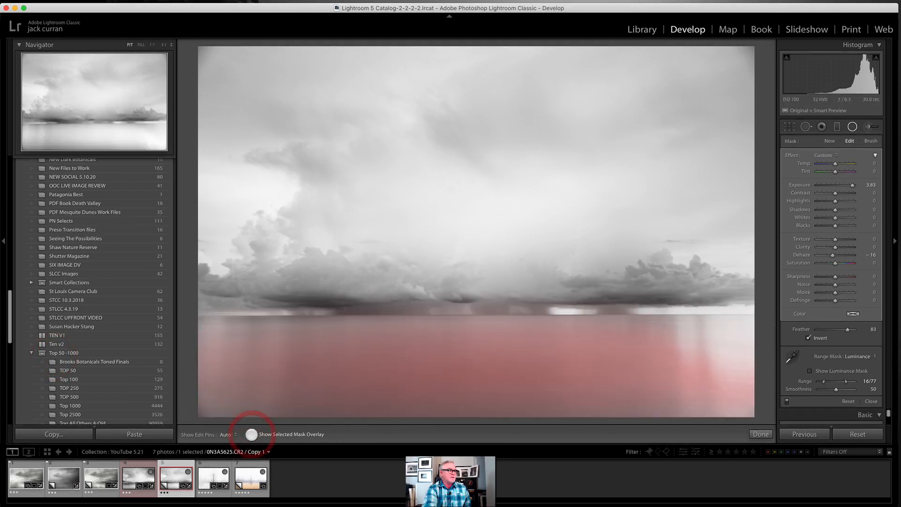
left_click(252, 434)
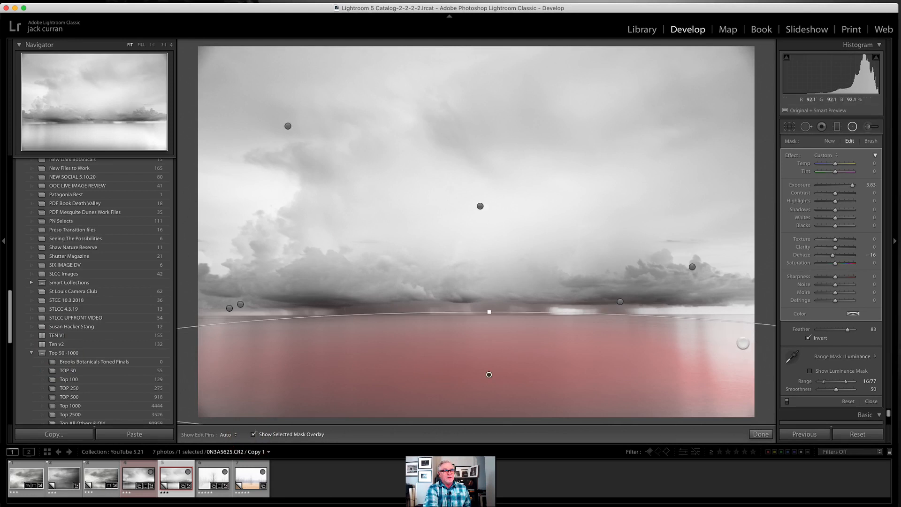
left_click(811, 371)
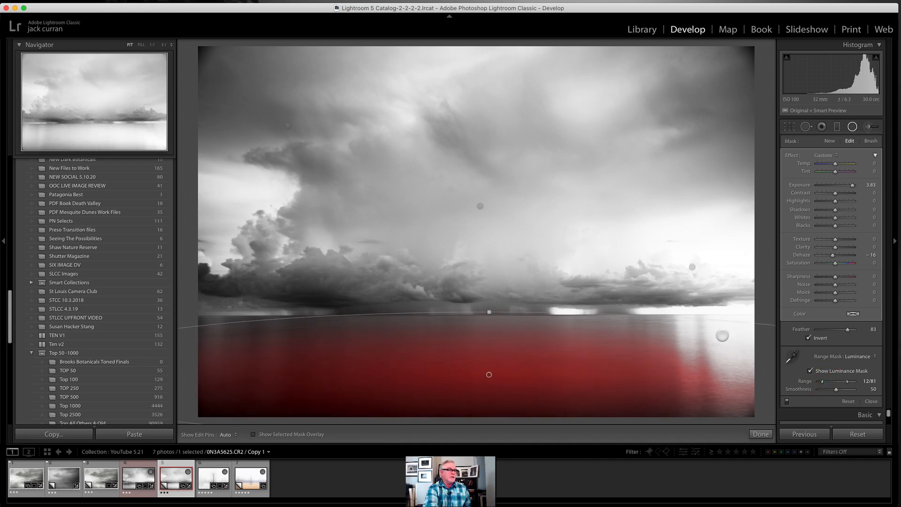
left_click(810, 371)
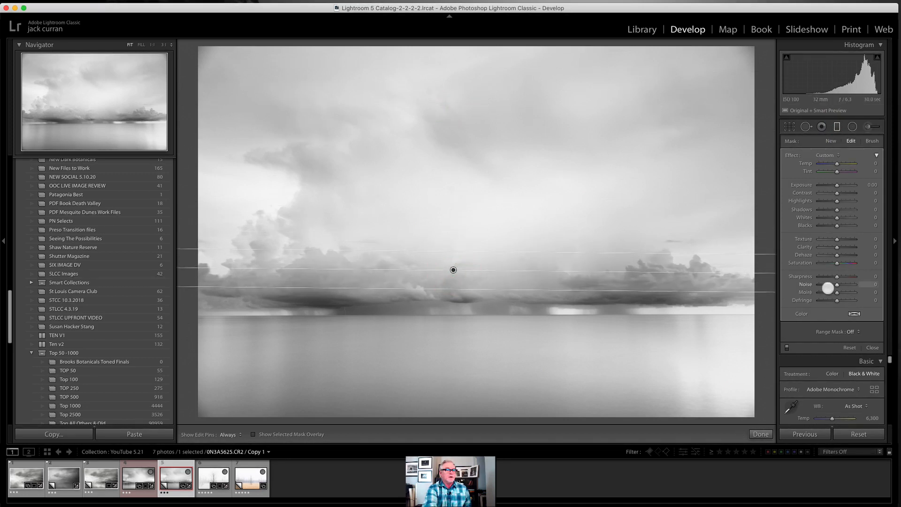
- Set the cloud graduated filter's Range Mask to Luminance
left_click(863, 332)
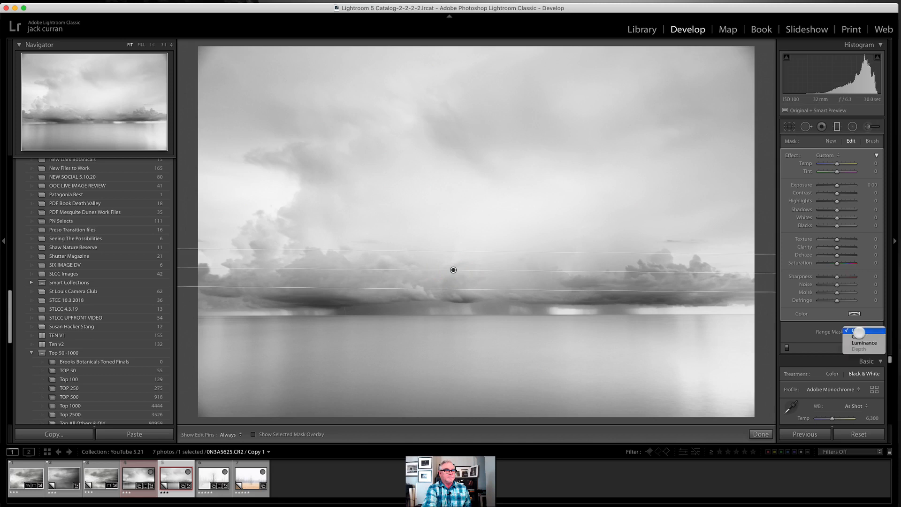
left_click(865, 342)
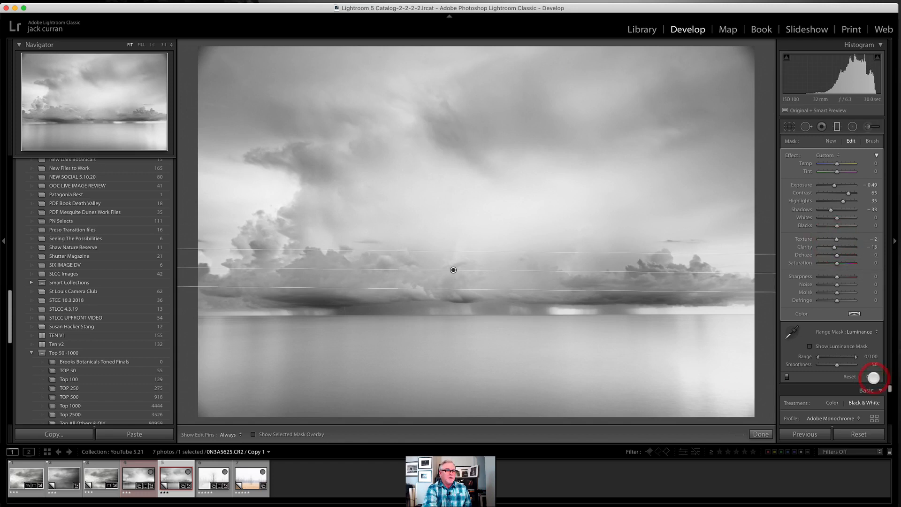
- Close local adjustments, raise Basic Clarity to +20, and select Spot Removal
left_click(761, 434)
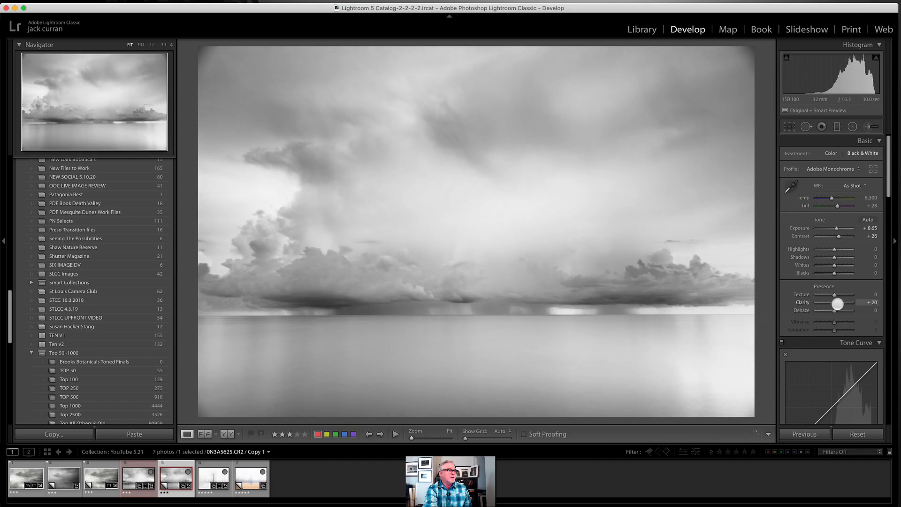
left_click(806, 126)
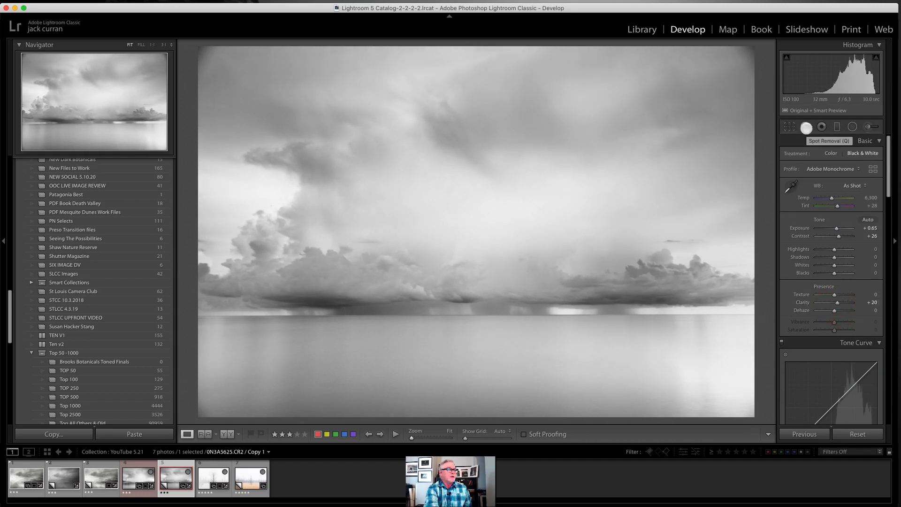
left_click(806, 127)
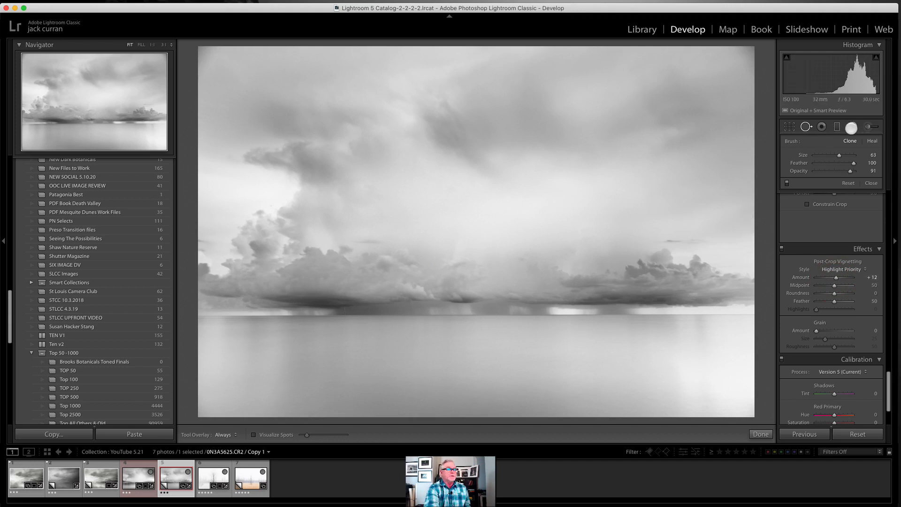
- Add a radial filter with Exposure -0.69, then close it
left_click(853, 127)
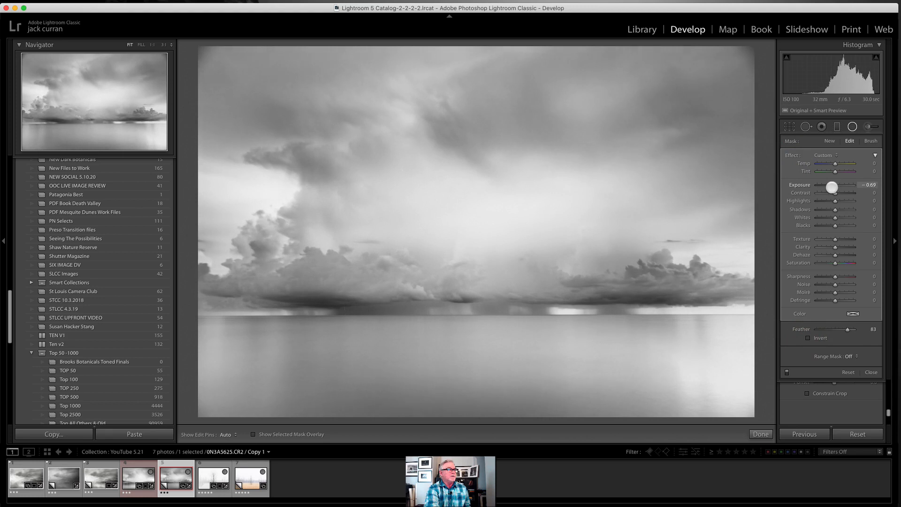
left_click(790, 126)
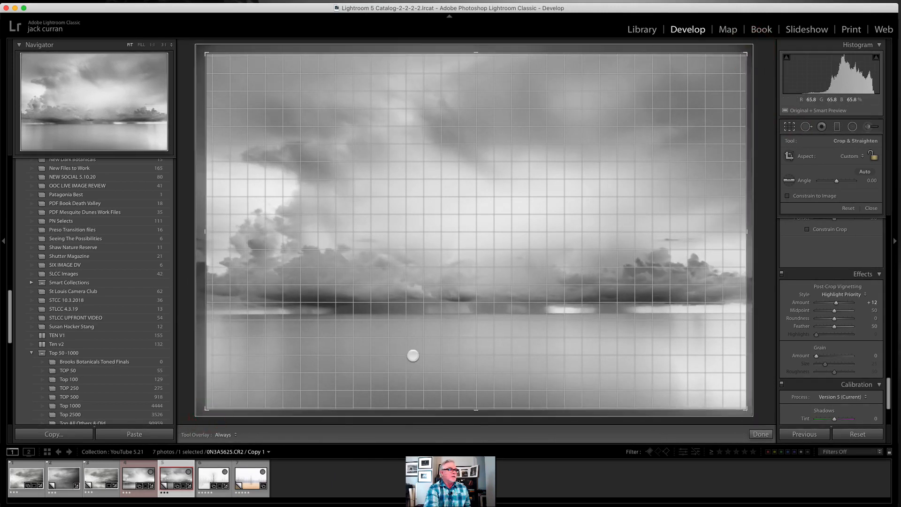
left_click(761, 433)
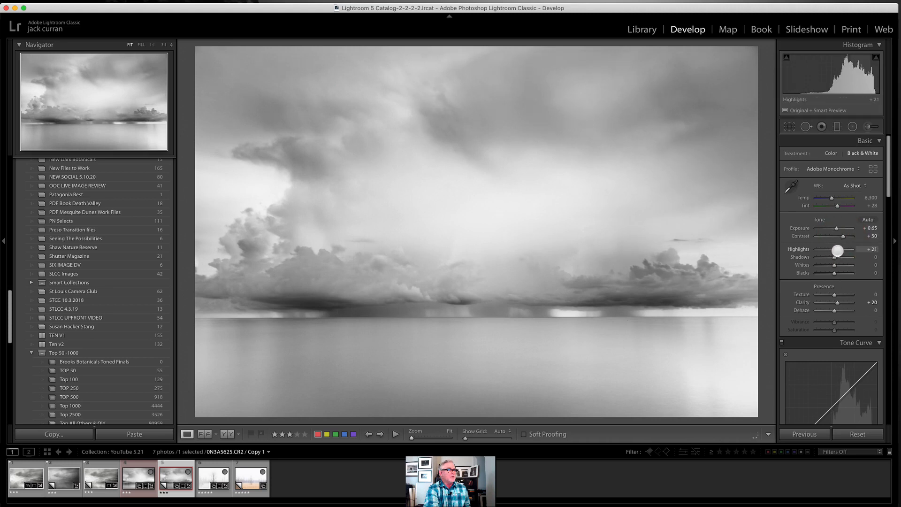
mouse_move(638, 401)
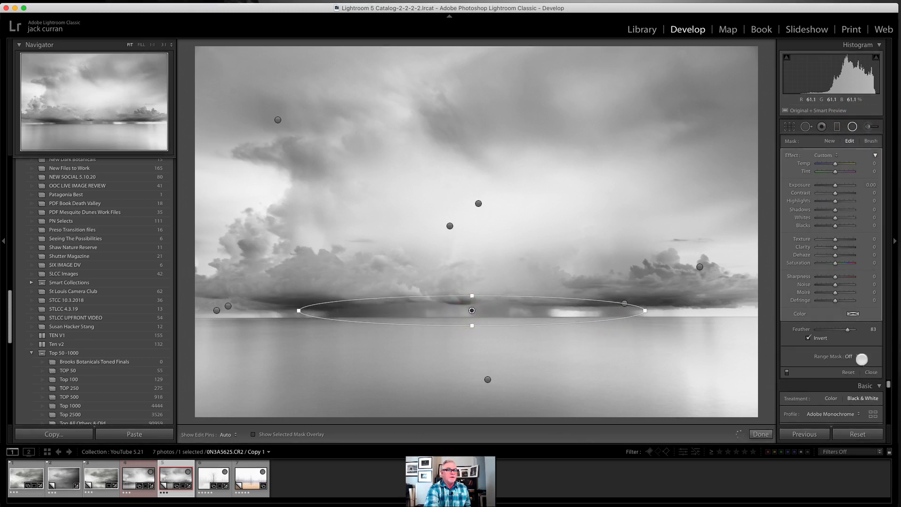
- Set the radial filter's Range Mask to Luminance
left_click(846, 356)
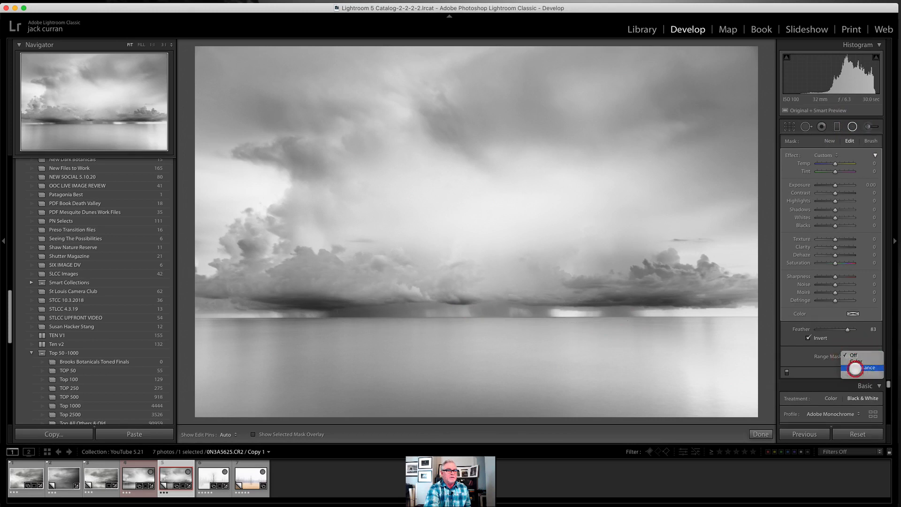
left_click(857, 363)
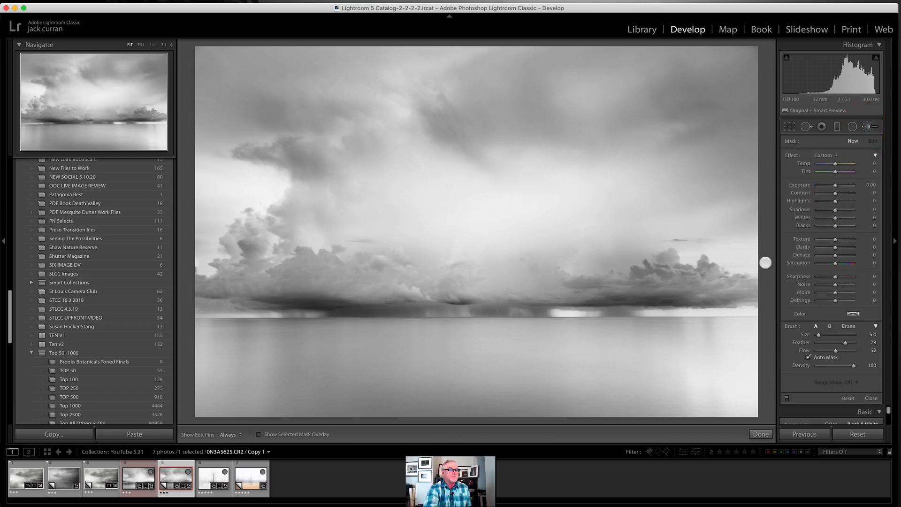
mouse_move(850, 234)
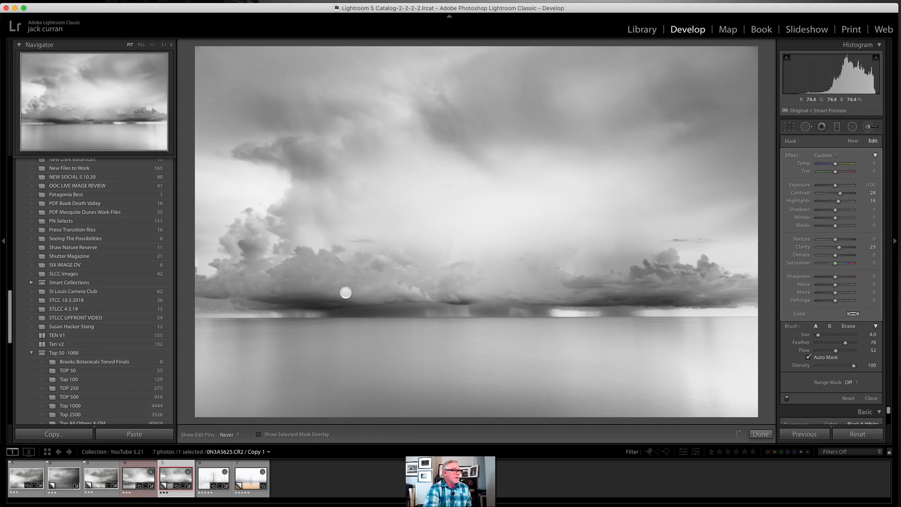
mouse_move(306, 286)
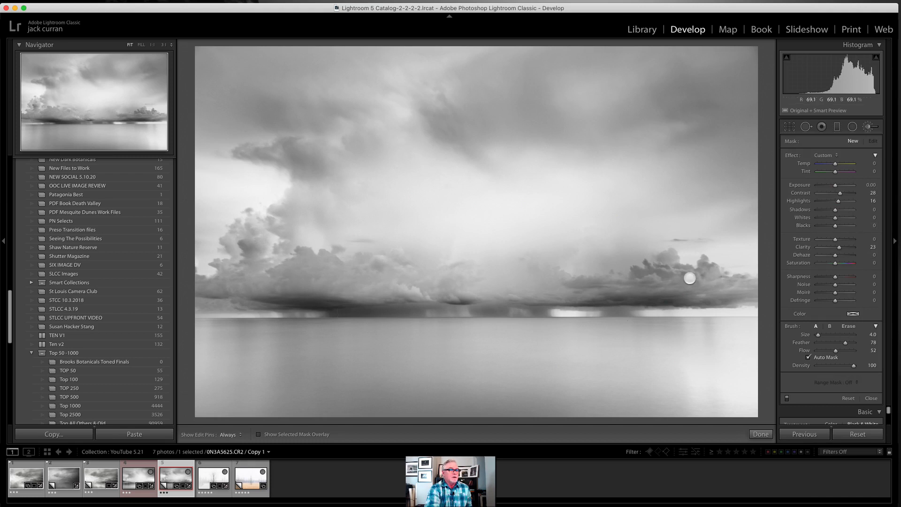
- Restrict the cloud brush adjustment with a Luminance range mask
left_click(869, 382)
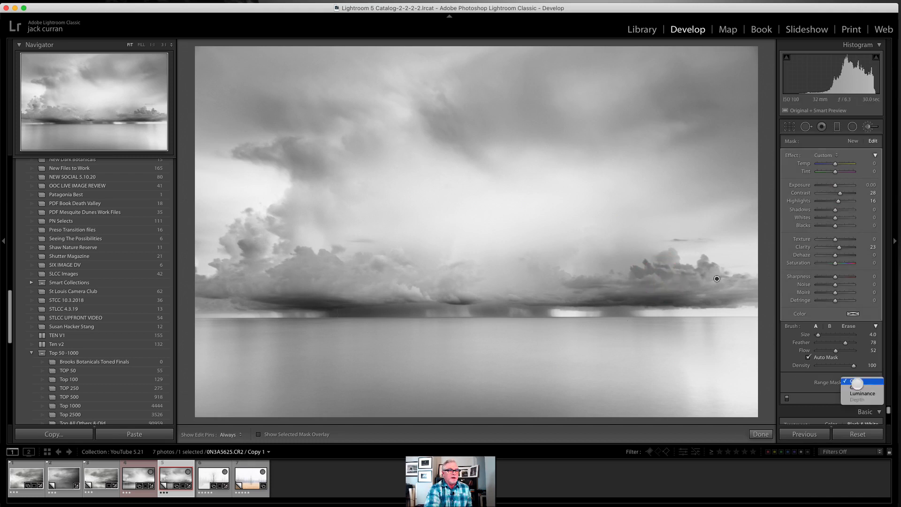
left_click(861, 394)
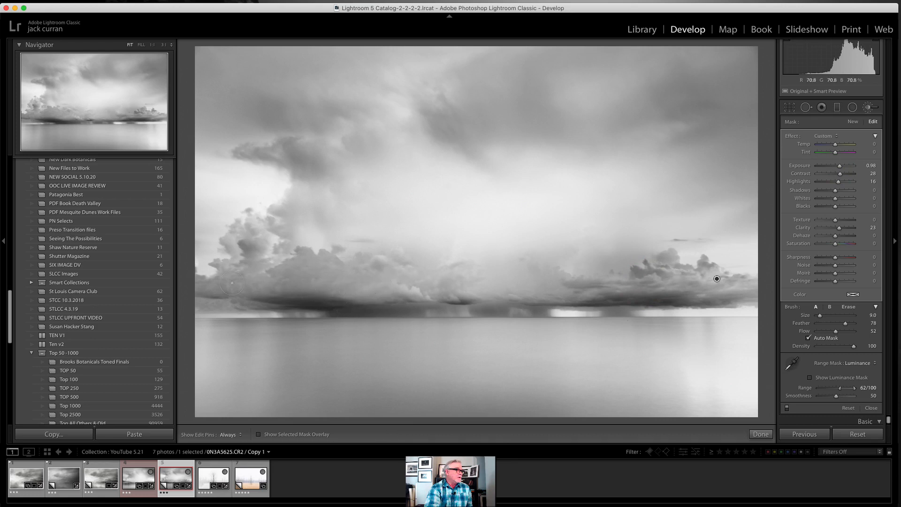
mouse_move(442, 169)
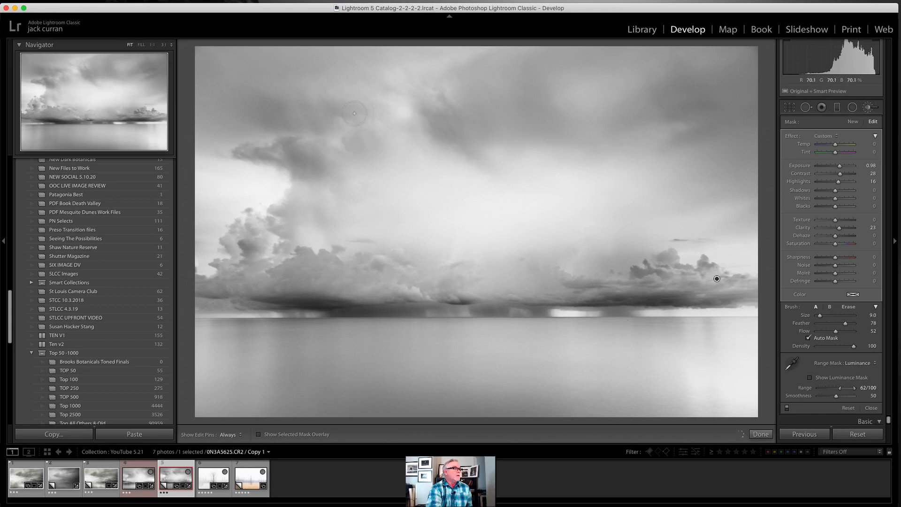
mouse_move(357, 236)
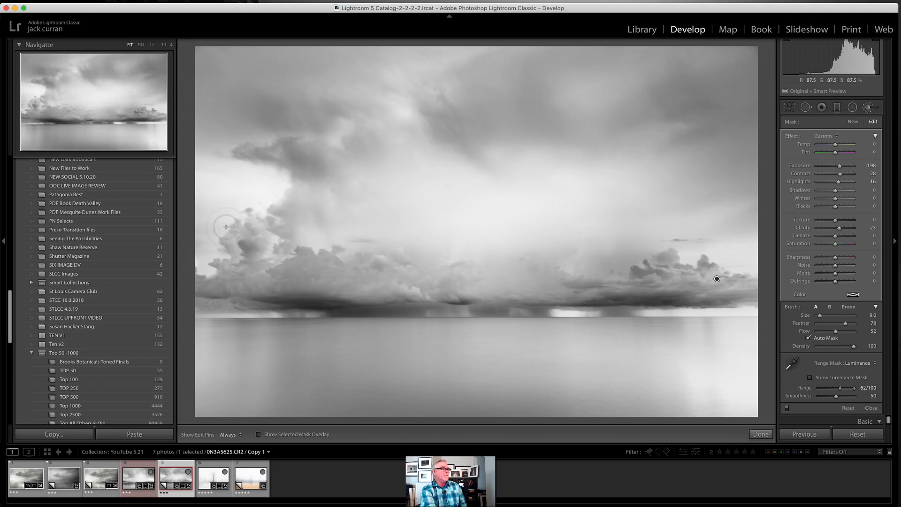
mouse_move(596, 222)
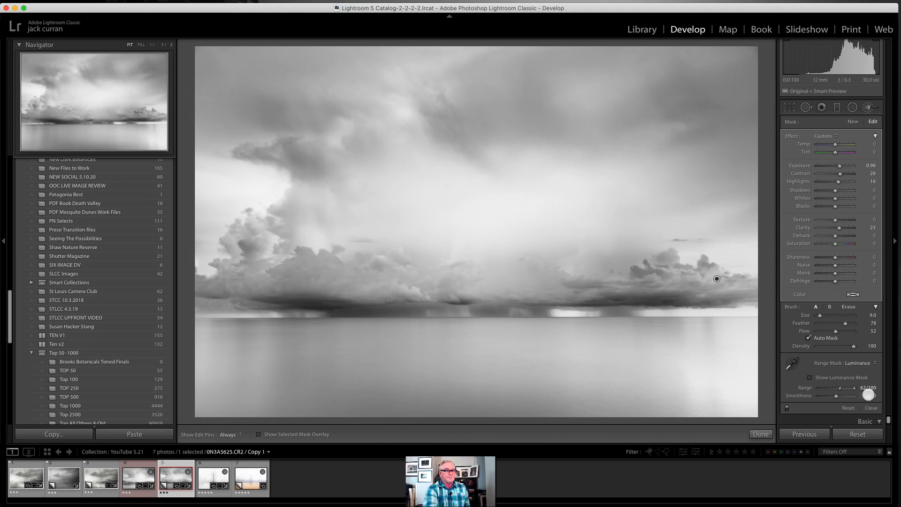
- Add a horizon graduated filter over the sea, Luminance range 20/75, Exposure +1.13
left_click(760, 434)
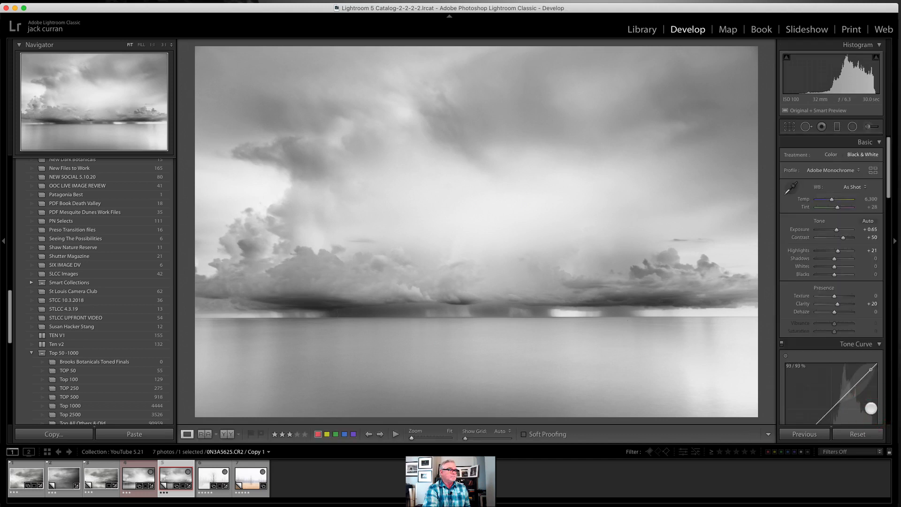
left_click(821, 126)
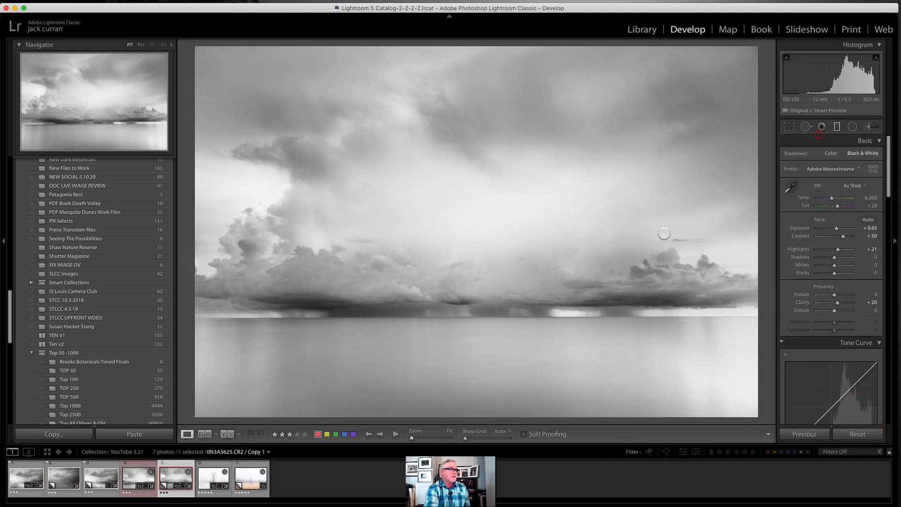
left_click(821, 126)
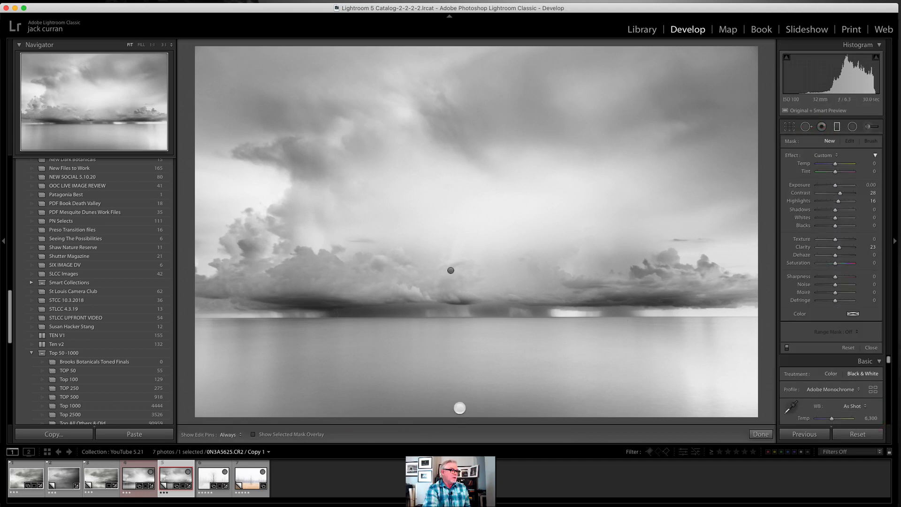
left_click(459, 408)
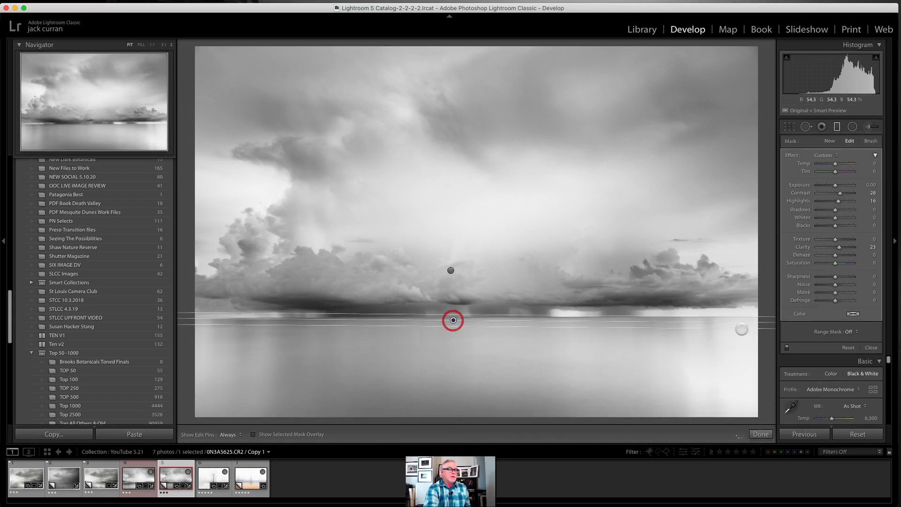
left_click(843, 332)
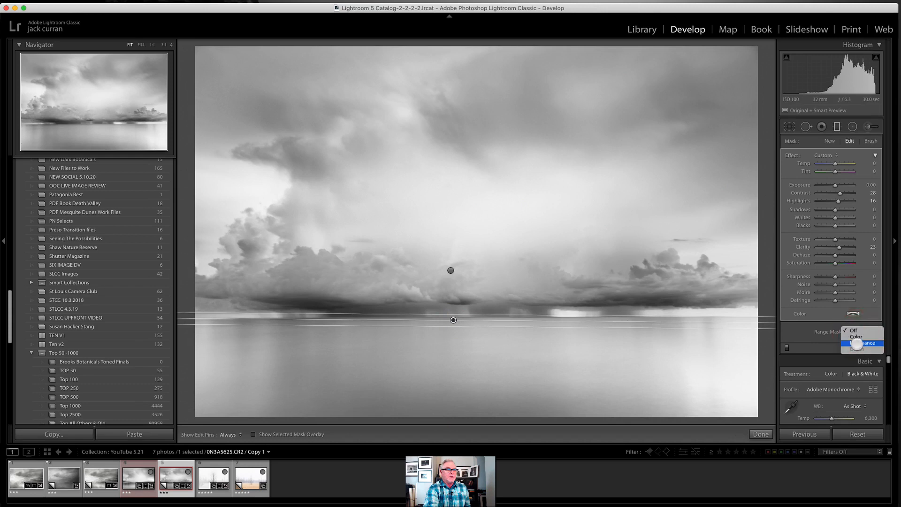
left_click(864, 344)
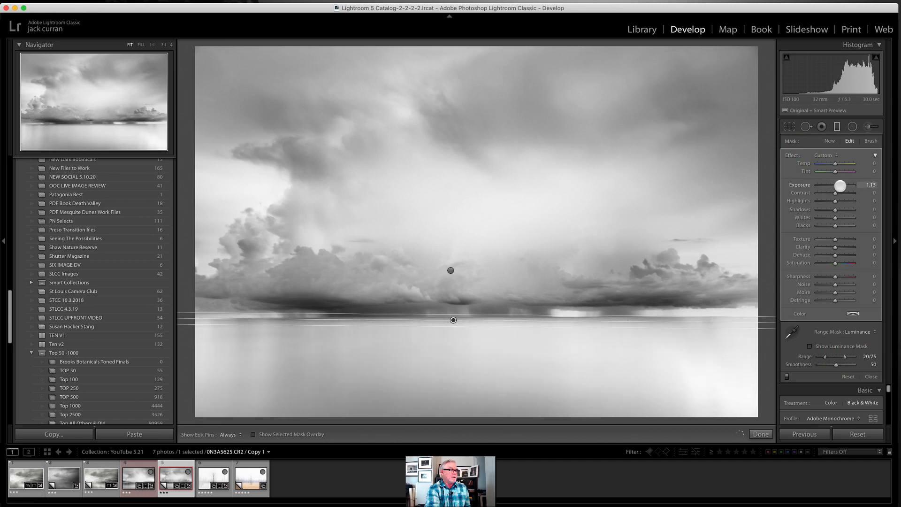
left_click(760, 434)
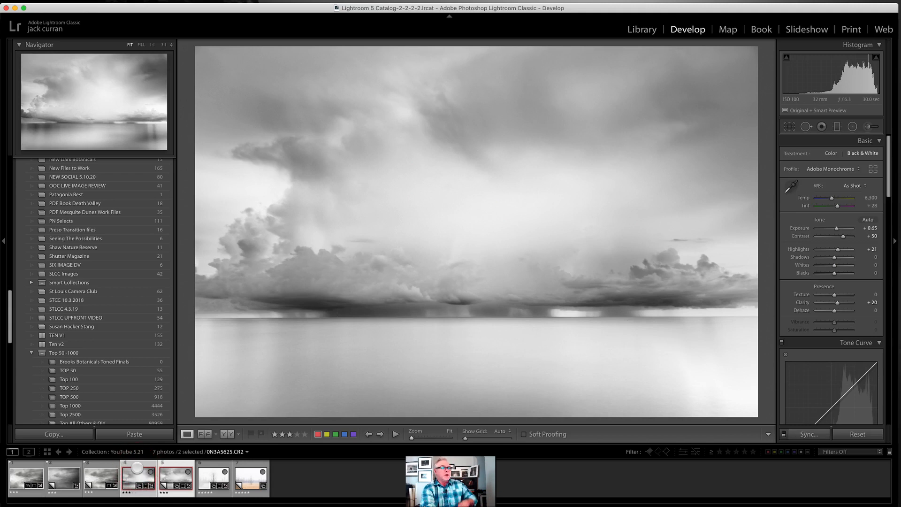
mouse_move(138, 472)
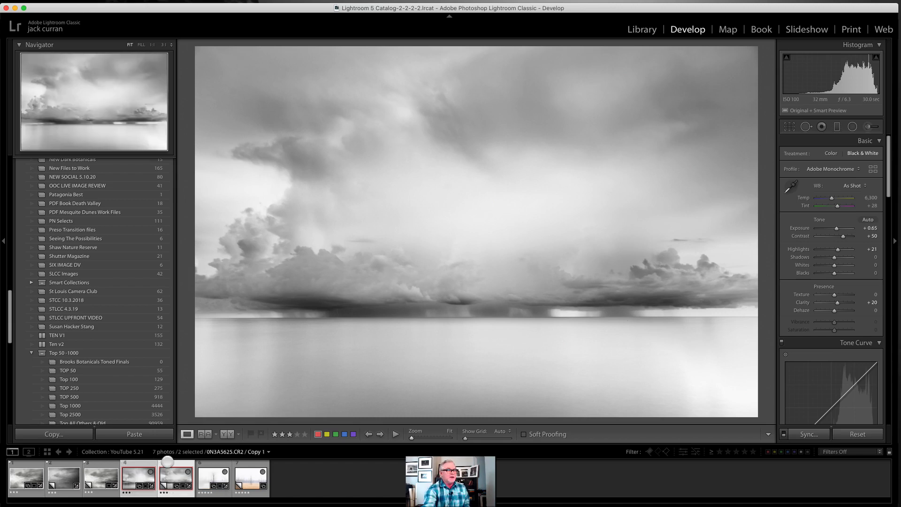
- Select the earlier version together with Copy 1 in the filmstrip
left_click(643, 29)
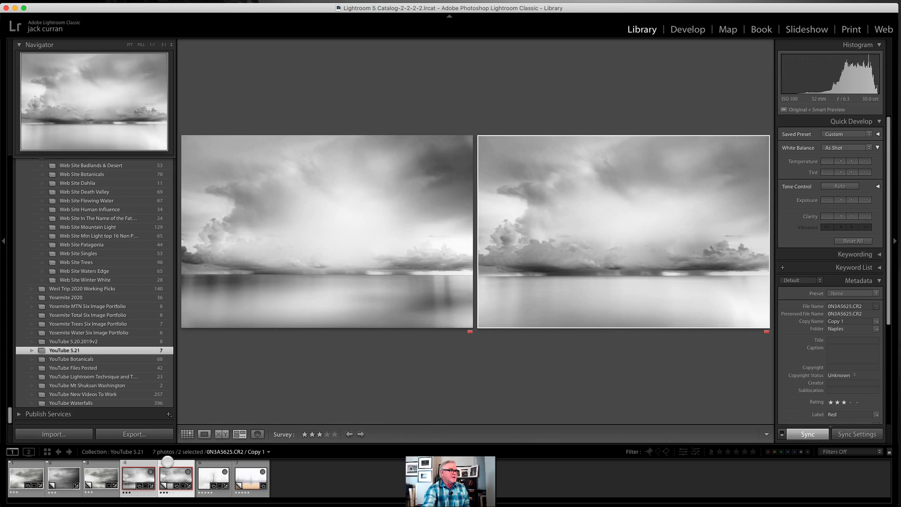
mouse_move(344, 248)
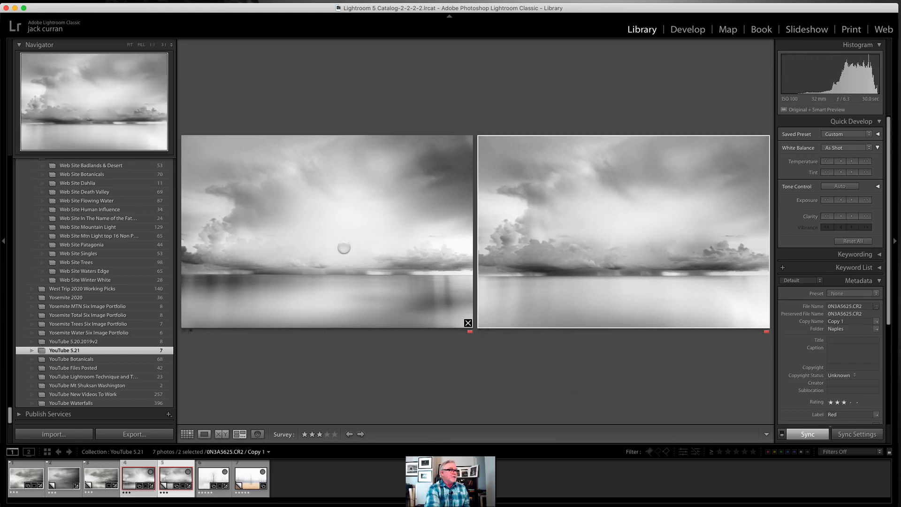
mouse_move(589, 199)
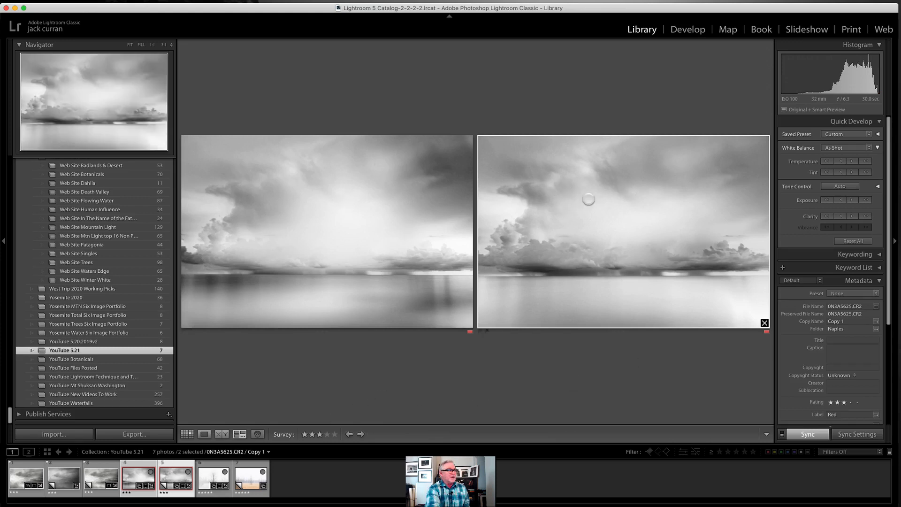
mouse_move(594, 256)
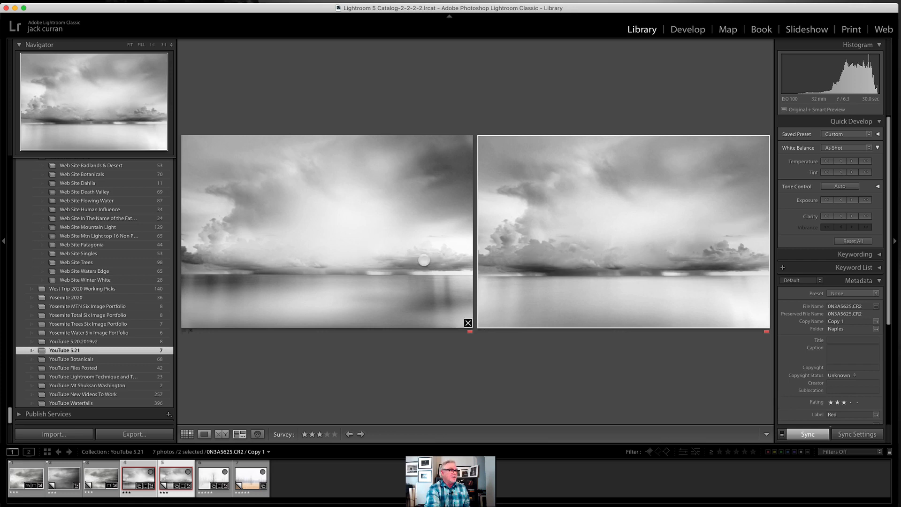
mouse_move(221, 272)
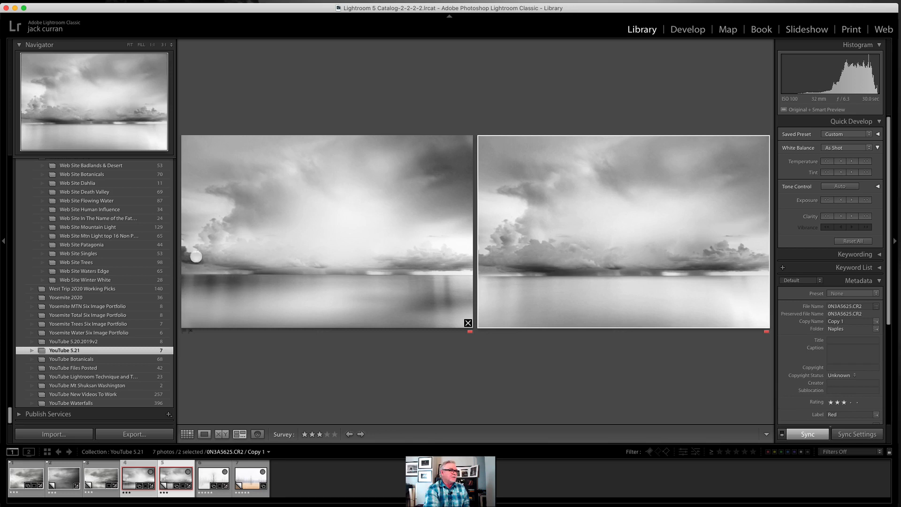
mouse_move(670, 305)
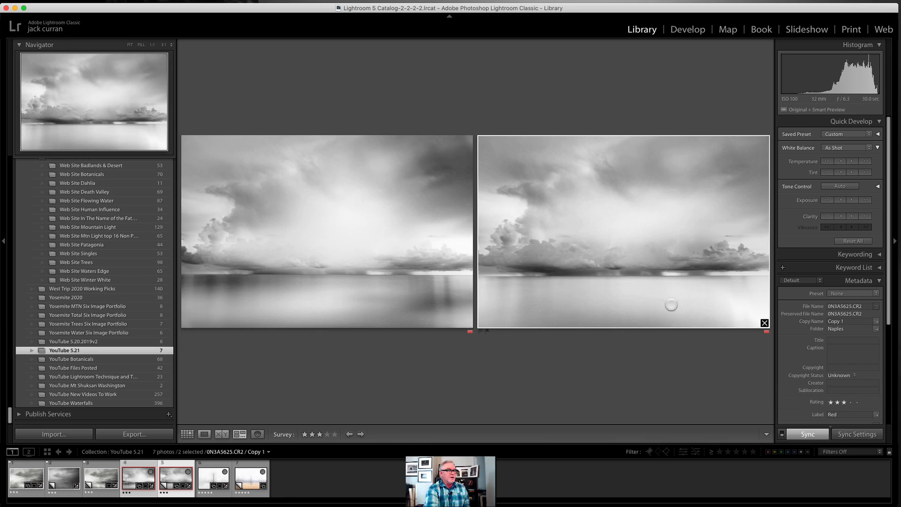
mouse_move(402, 286)
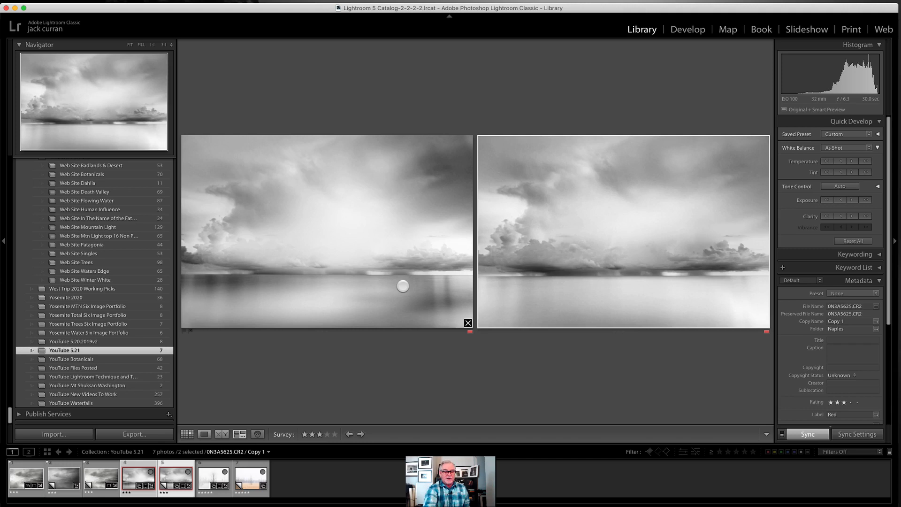
- Hide the side panels with Shift+Tab to enlarge the comparison
key("tab")
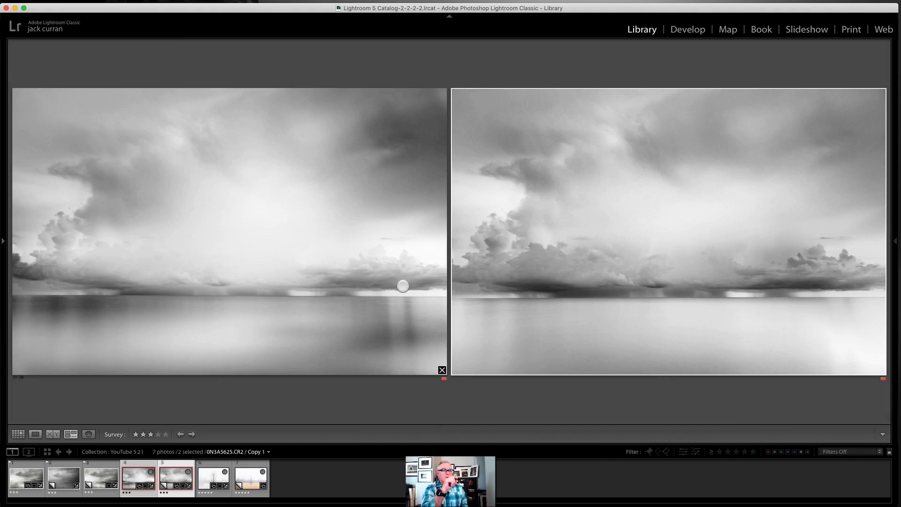
mouse_move(412, 266)
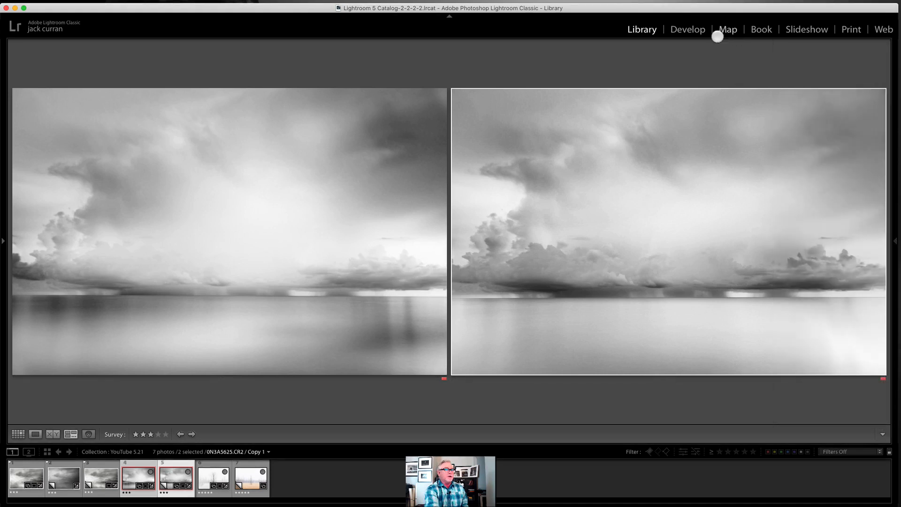
mouse_move(187, 331)
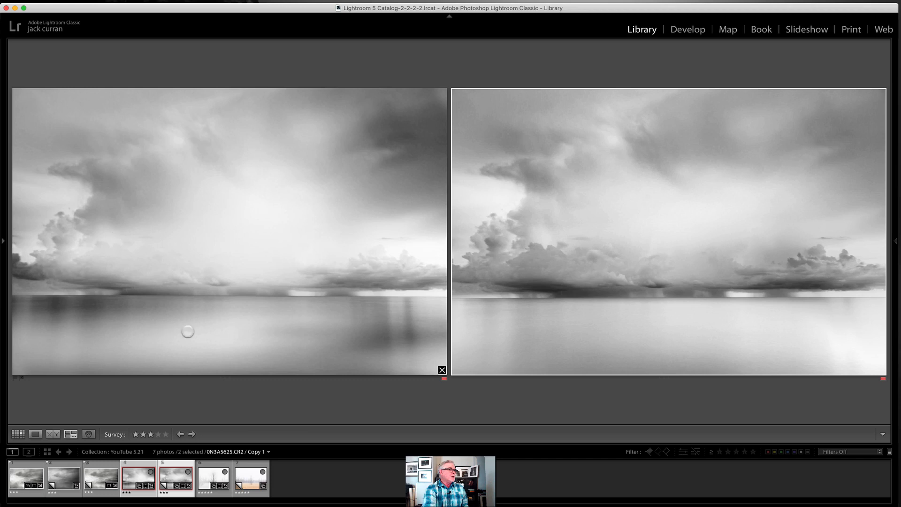